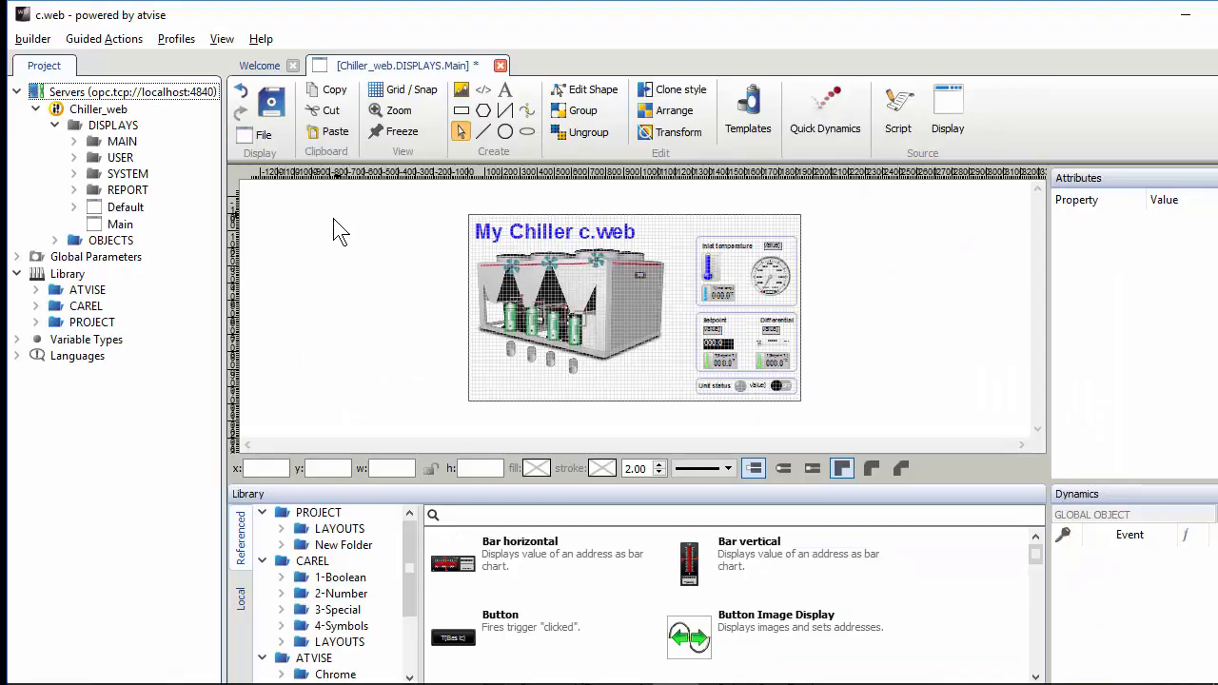
Step: Import date_ObjectDisplay.xml from C:\cweb_KSA\ObjectDisplays using Import from XML
click(32, 39)
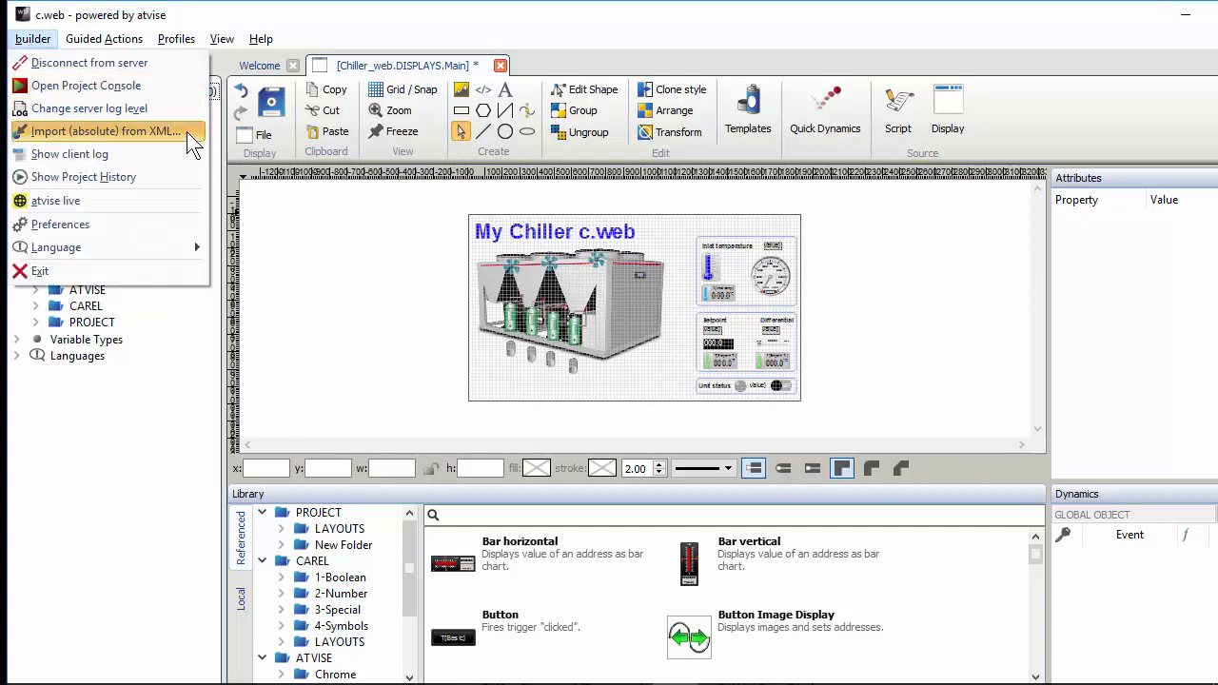
click(105, 130)
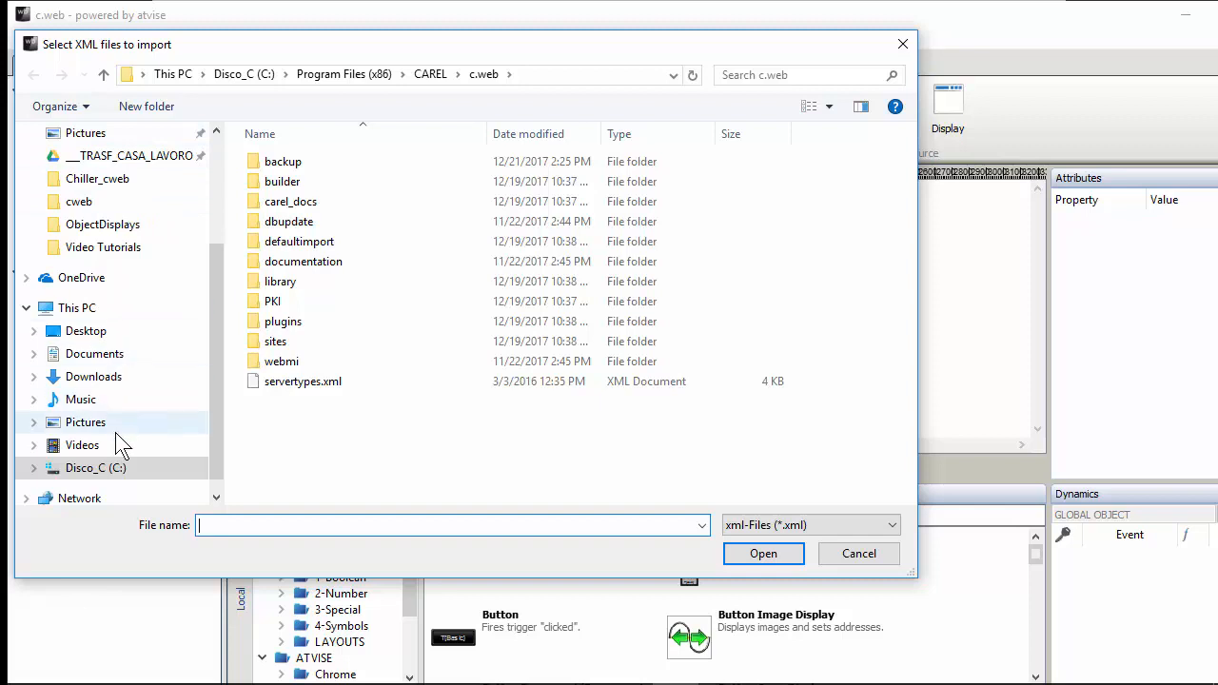
click(95, 467)
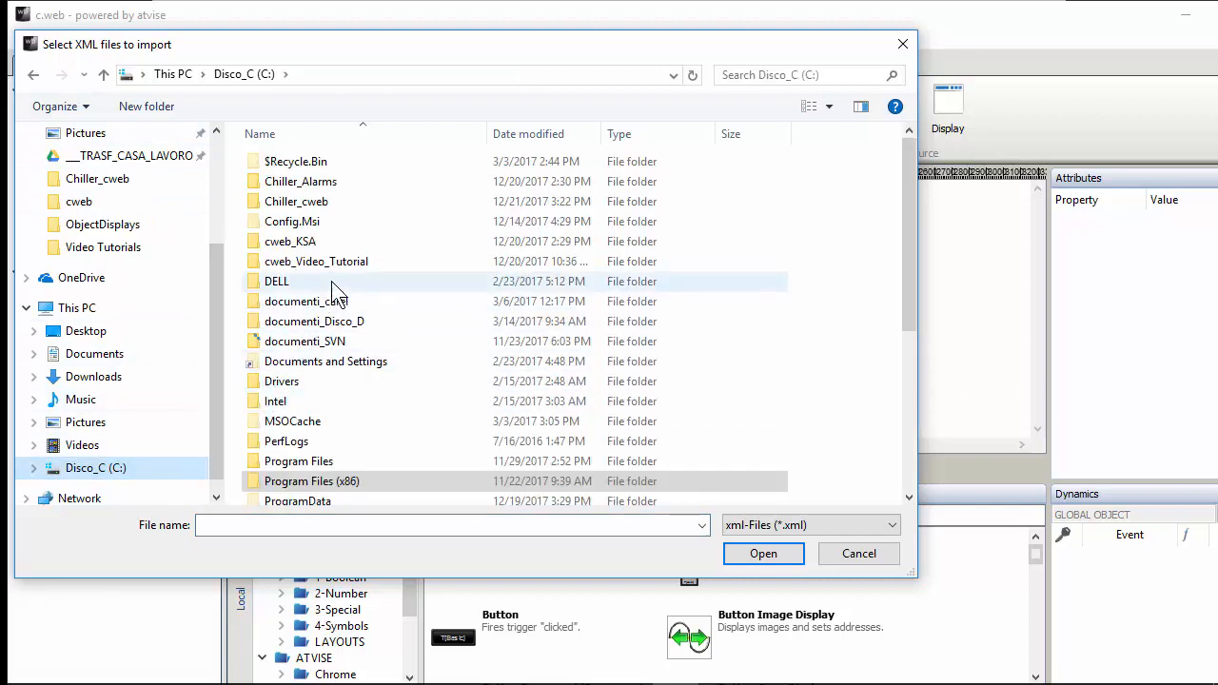
click(290, 241)
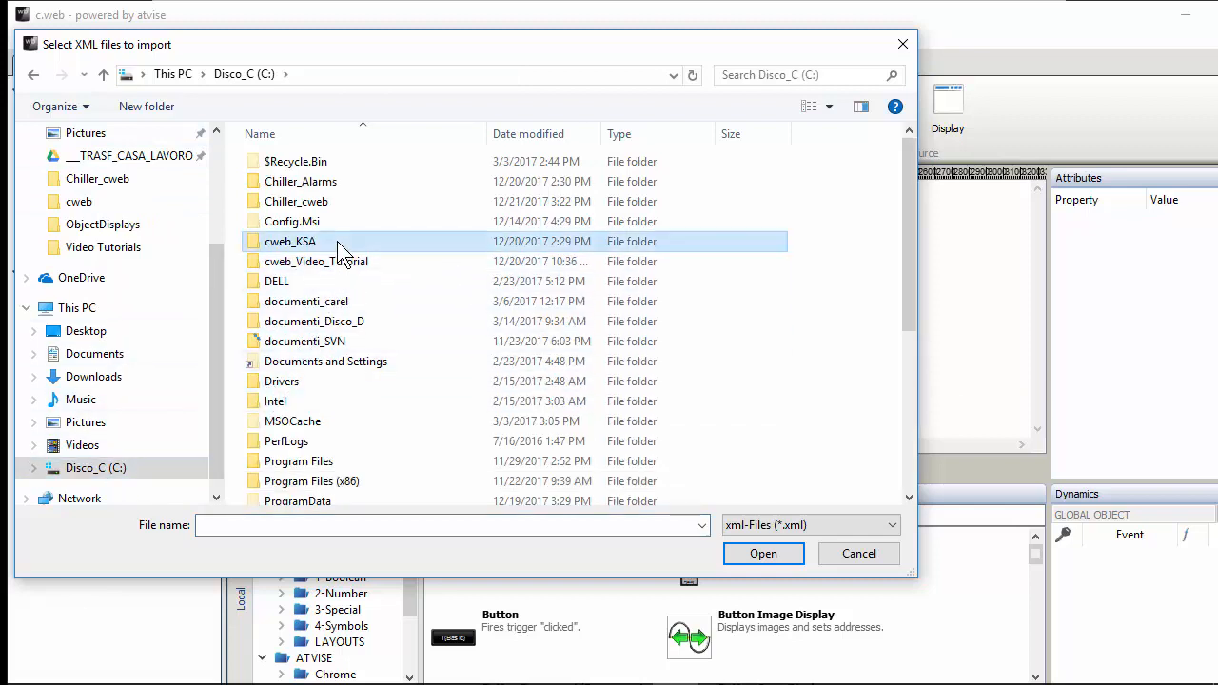
double_click(291, 241)
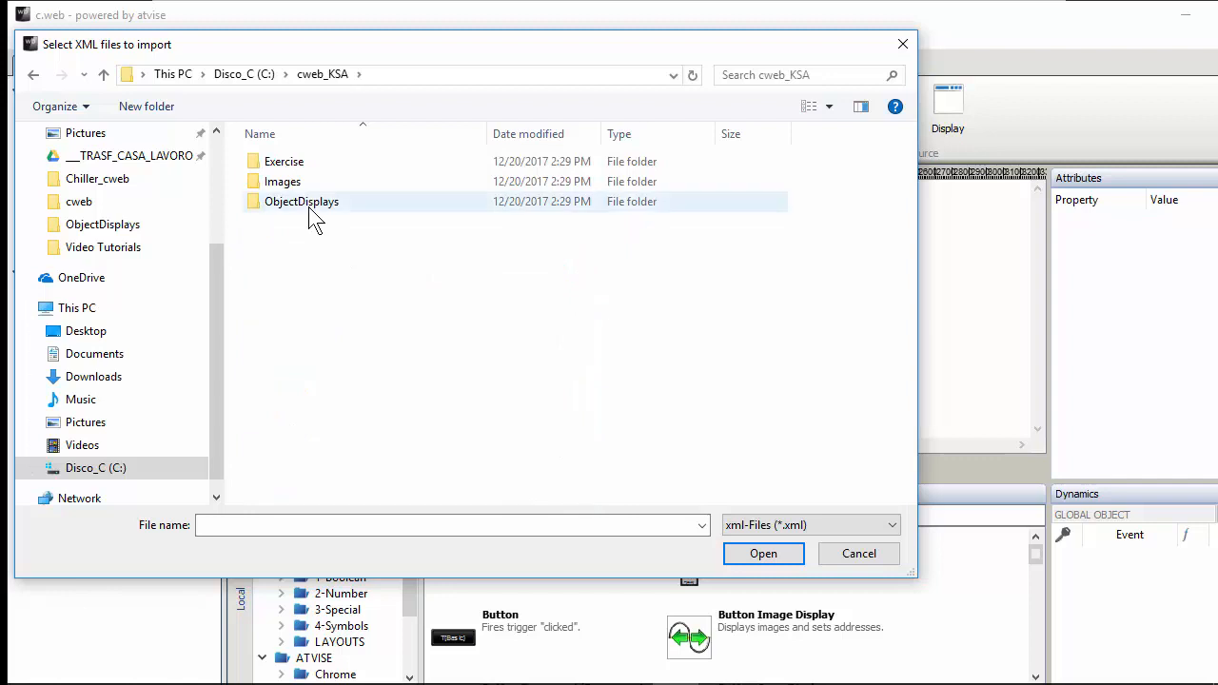
double_click(300, 201)
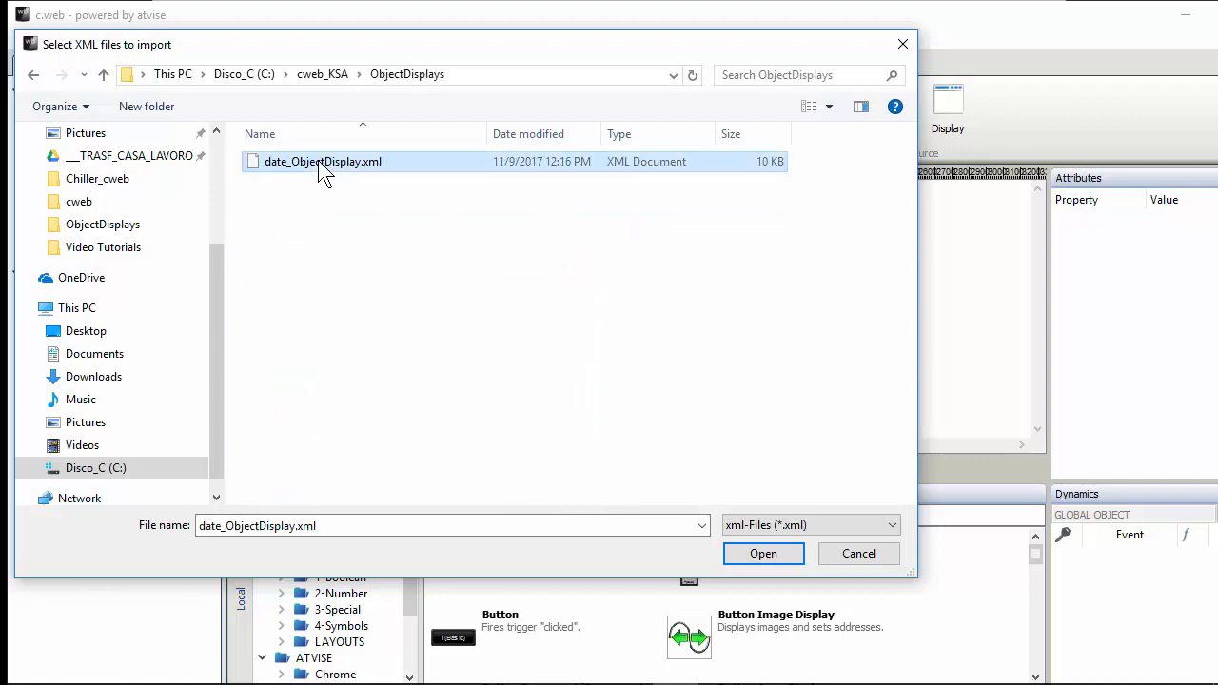
click(763, 553)
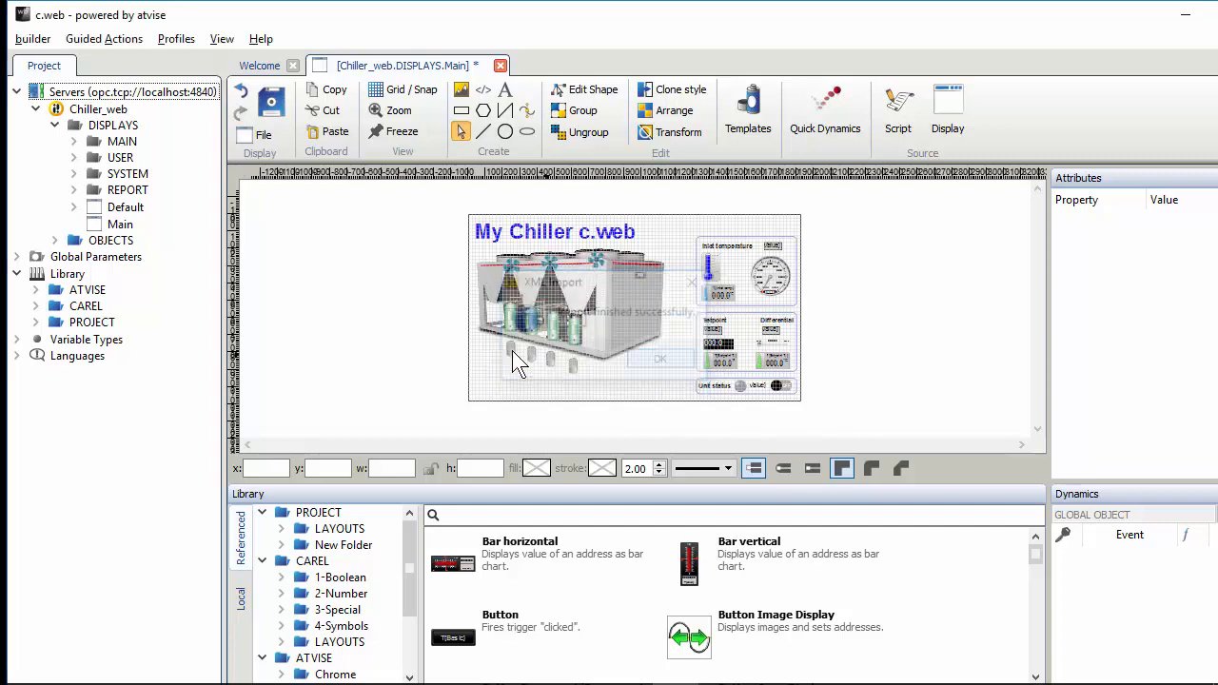
Step: Dismiss the import message and refresh the PROJECT > Object Displays > LAYOUTS library folder
click(660, 359)
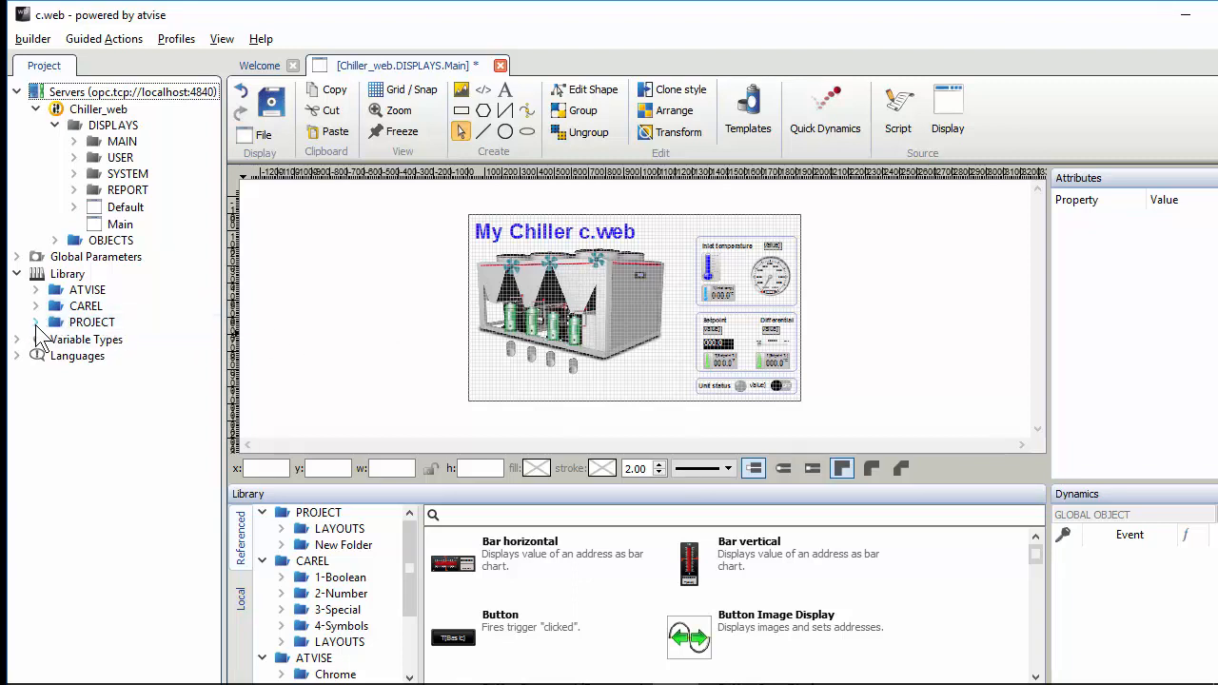
click(35, 322)
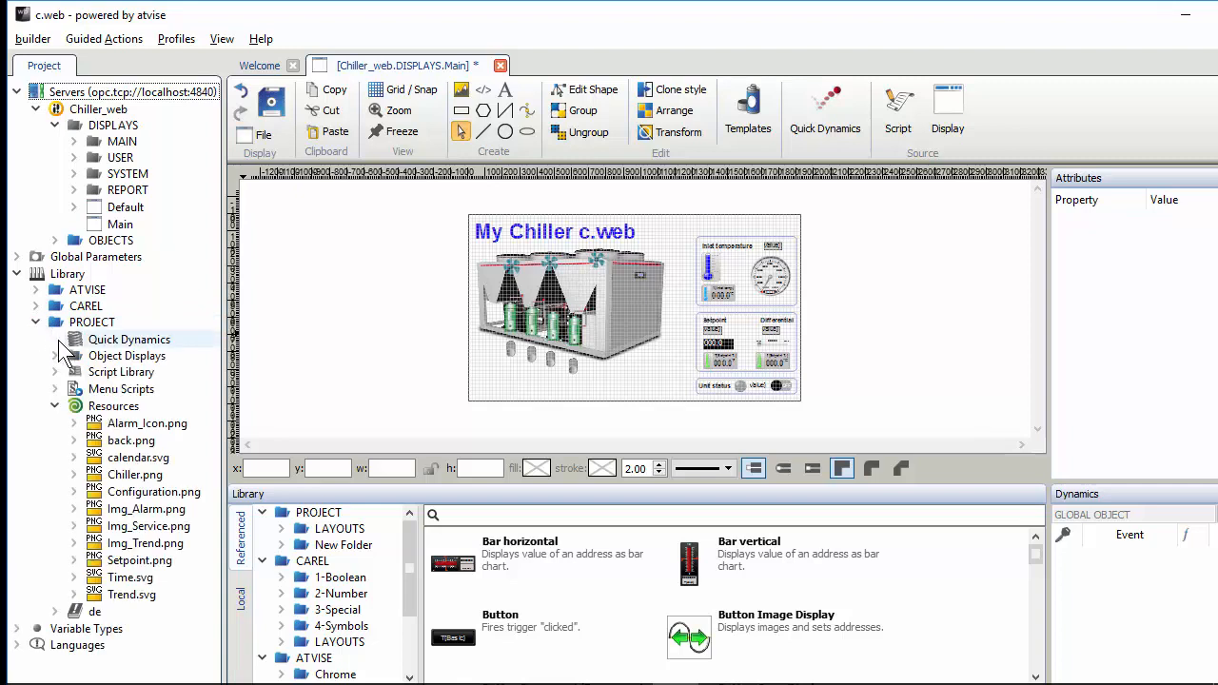
click(55, 355)
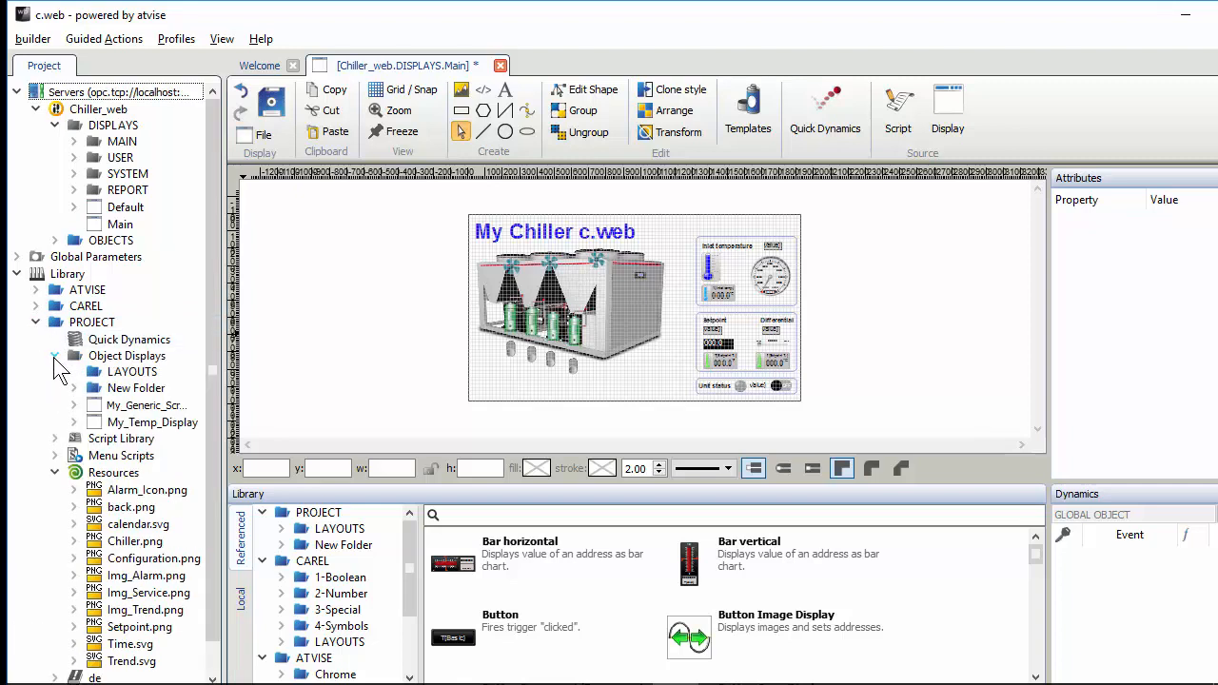
click(133, 371)
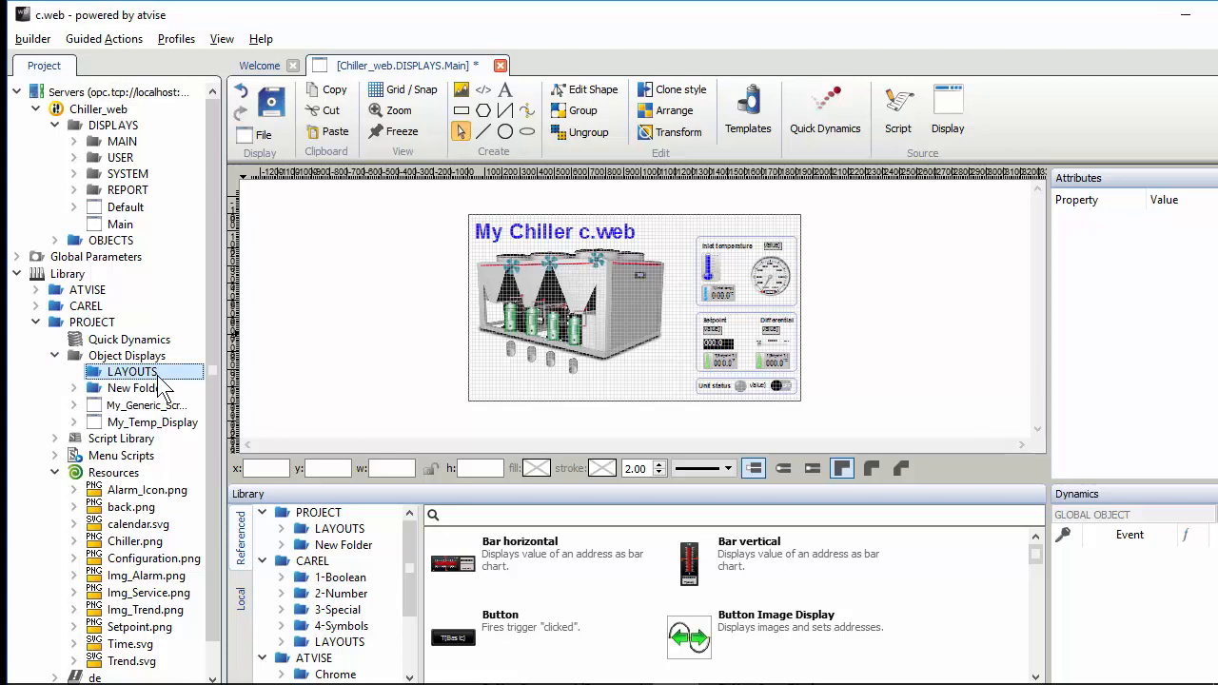
mouse_move(170, 389)
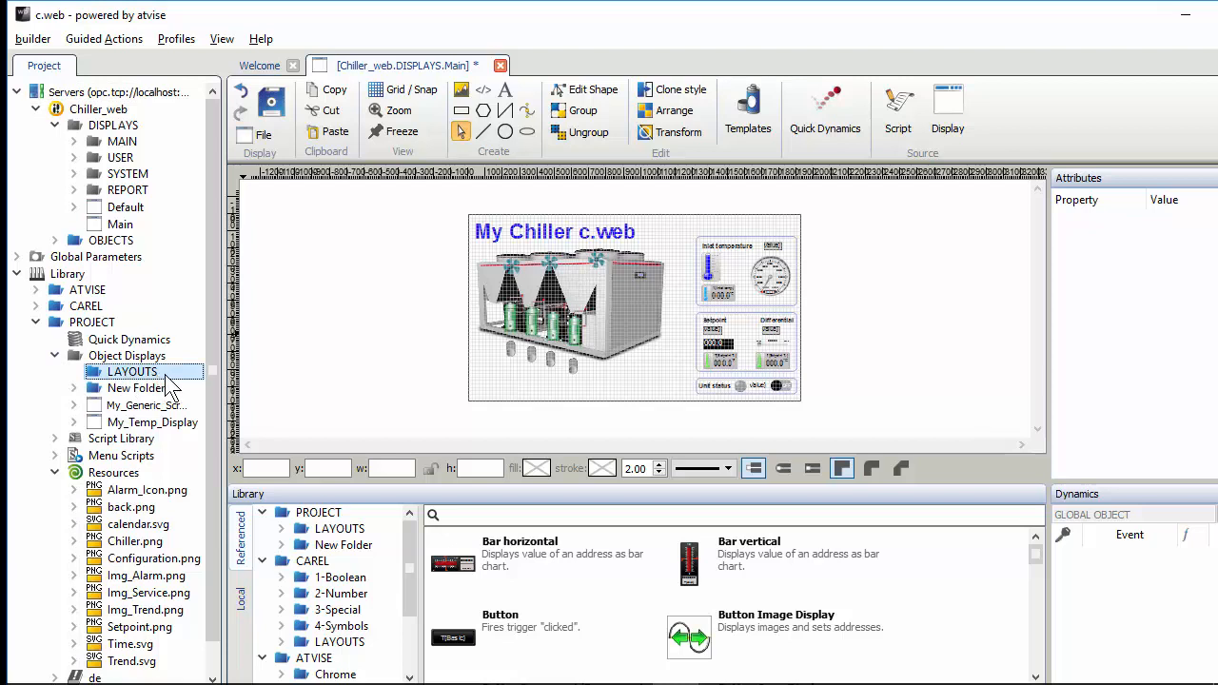
right_click(133, 371)
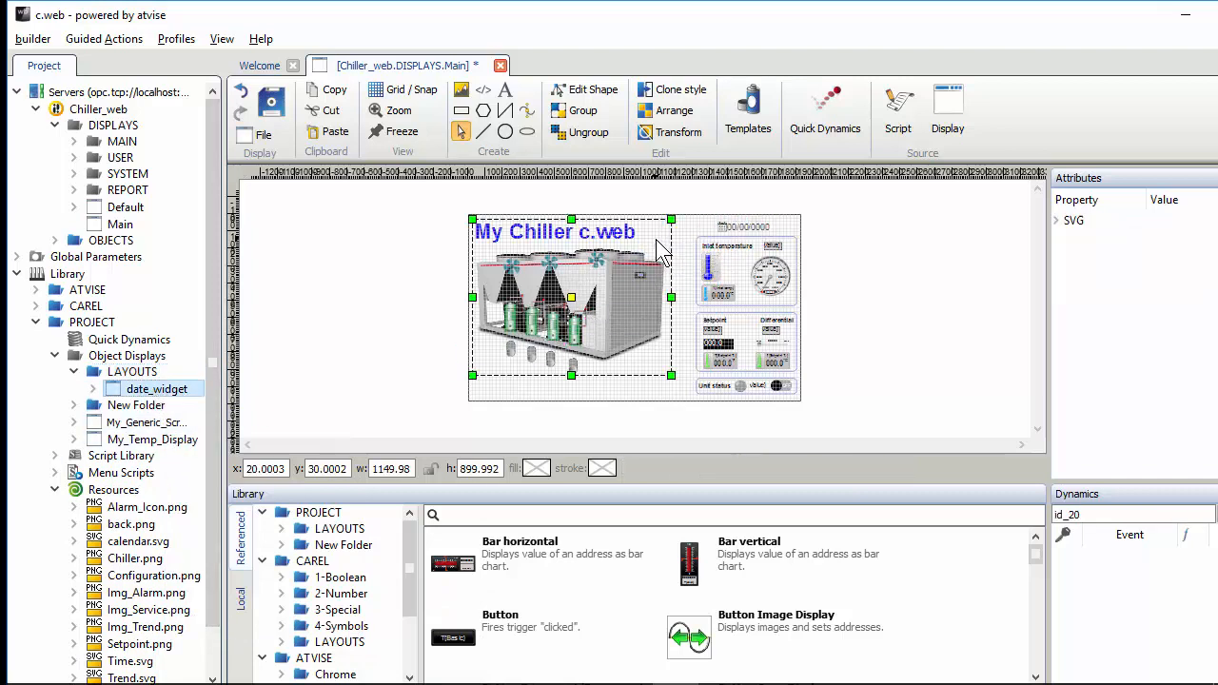
mouse_move(509, 252)
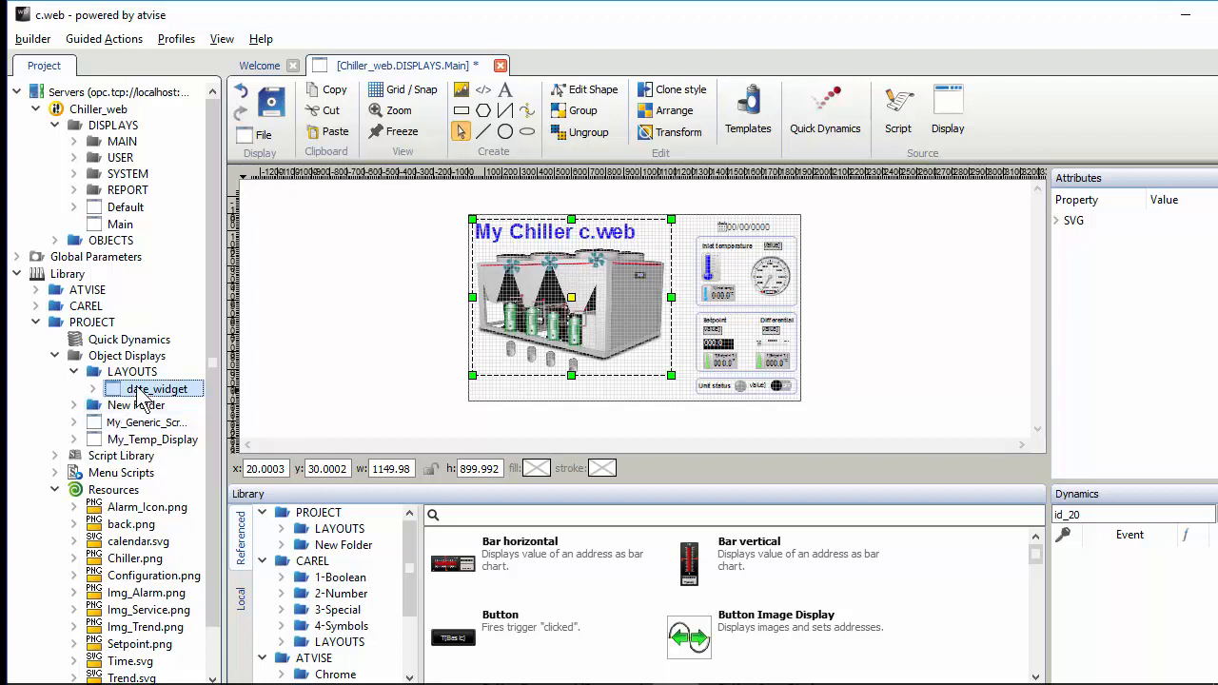
Step: Open date_widget, shift the copied date text right, add the clock icon, and select the separator
double_click(157, 389)
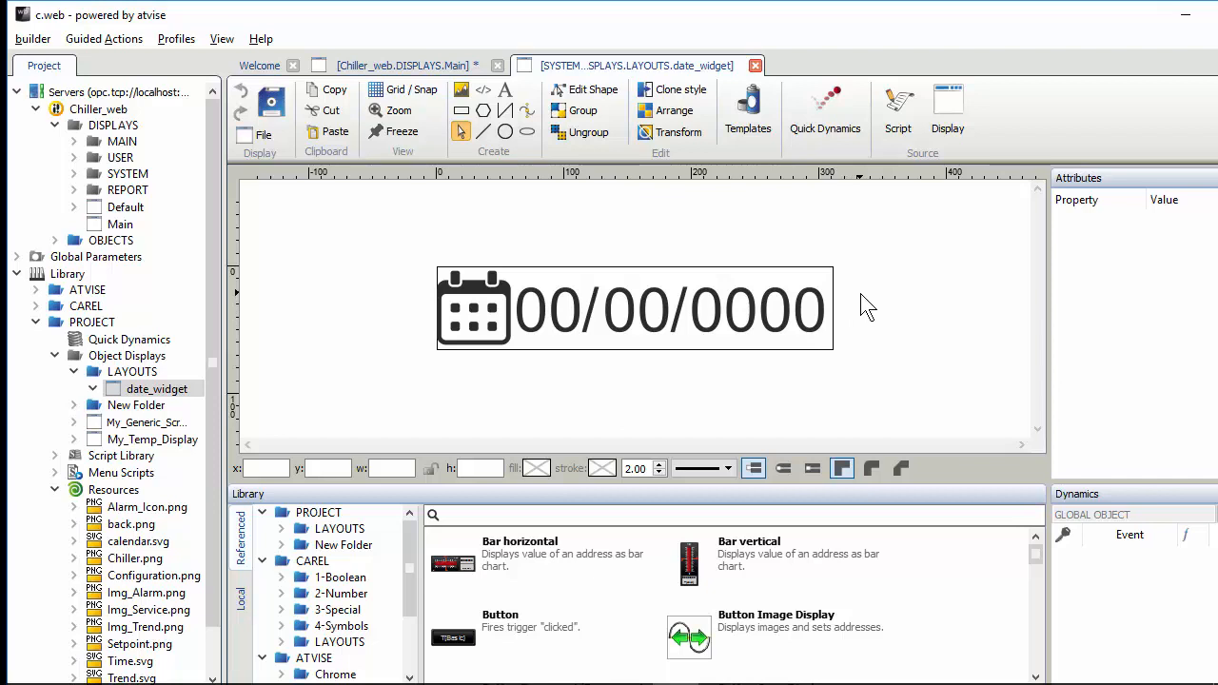
mouse_move(872, 312)
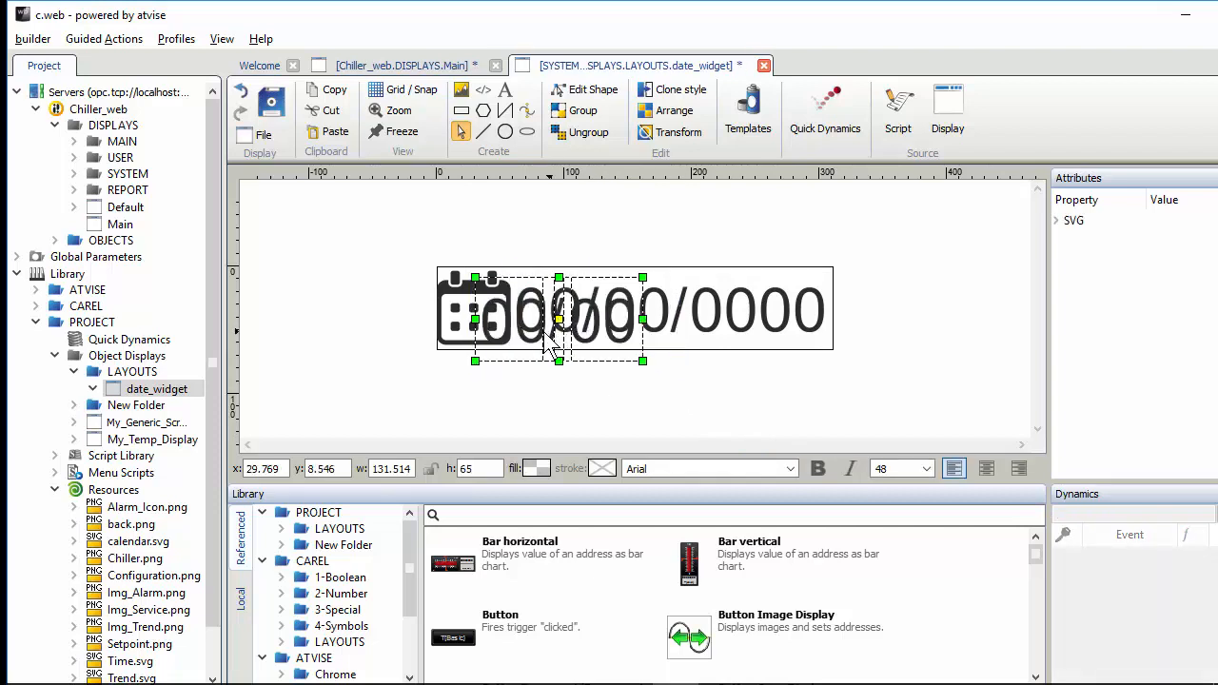
drag(557, 316, 971, 316)
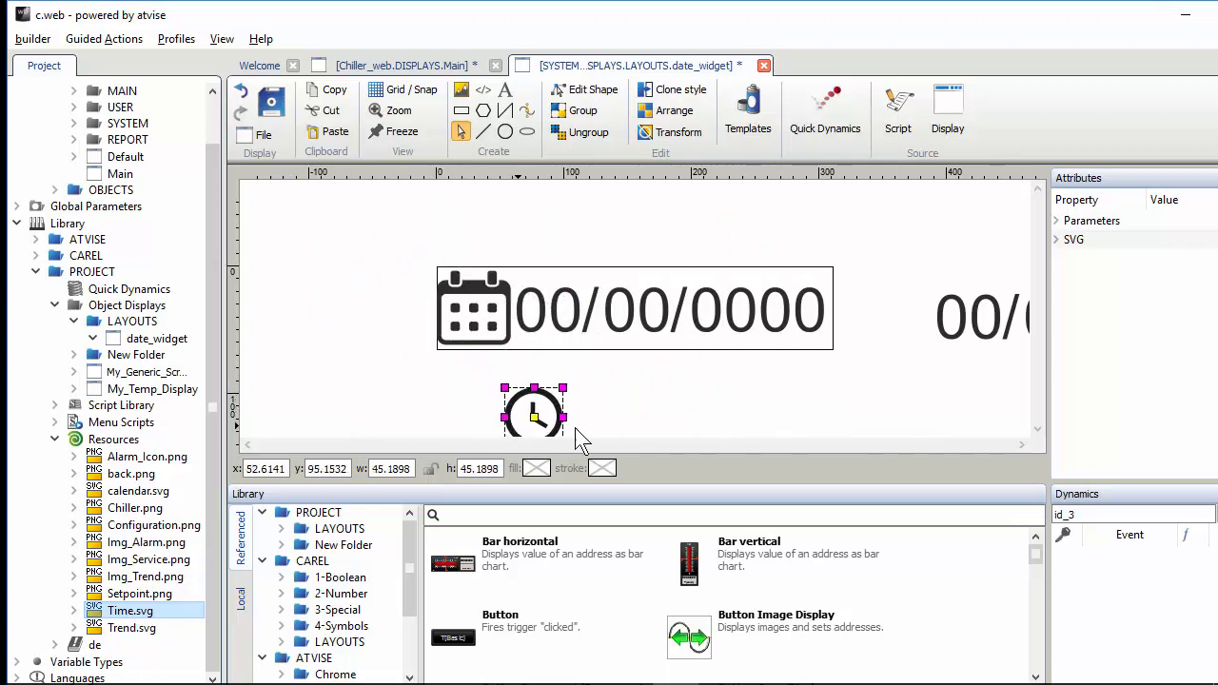
drag(533, 415, 876, 309)
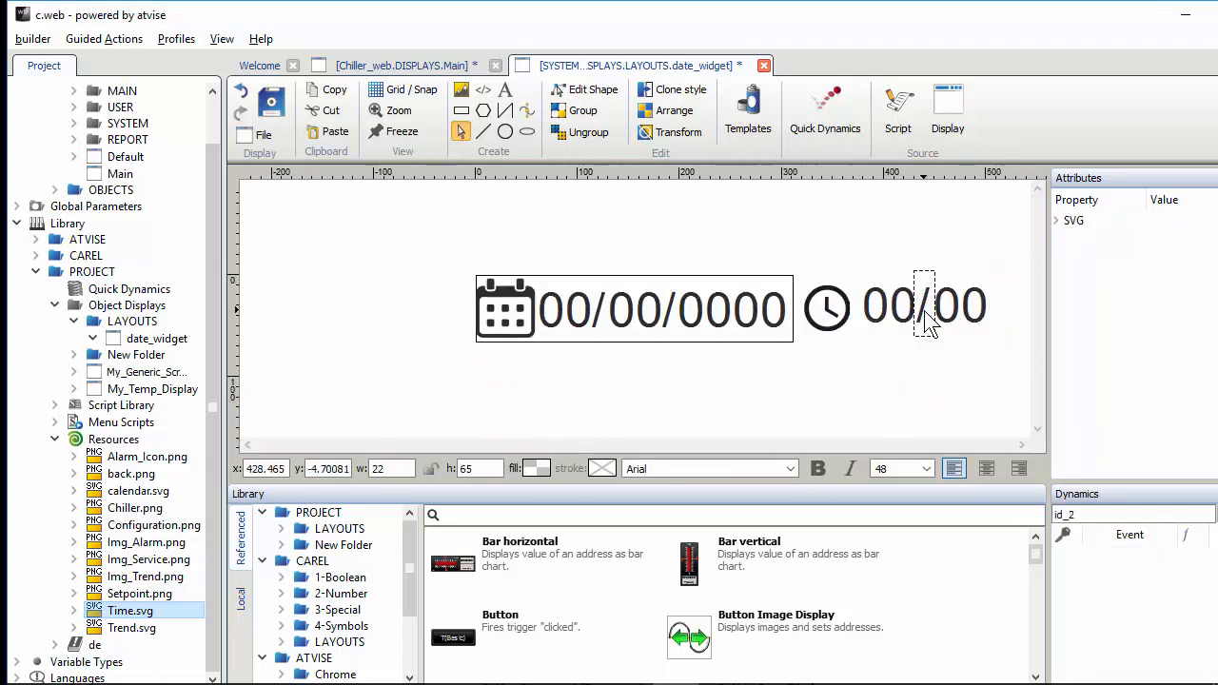
click(919, 418)
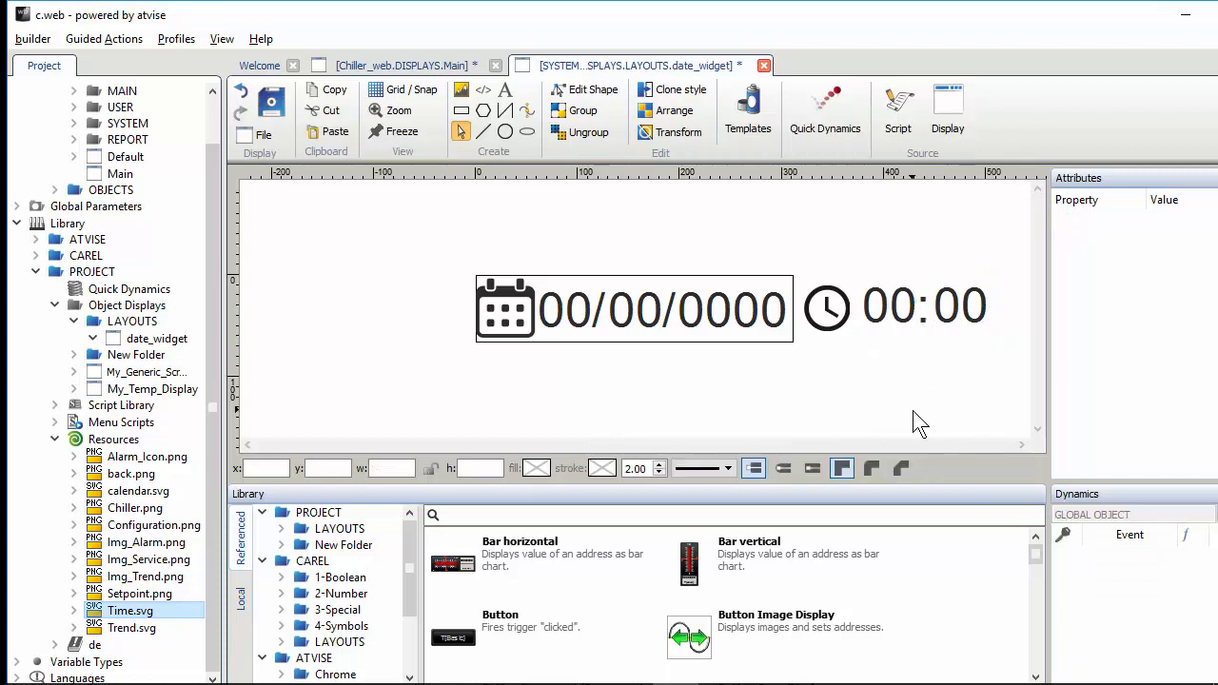
mouse_move(946, 324)
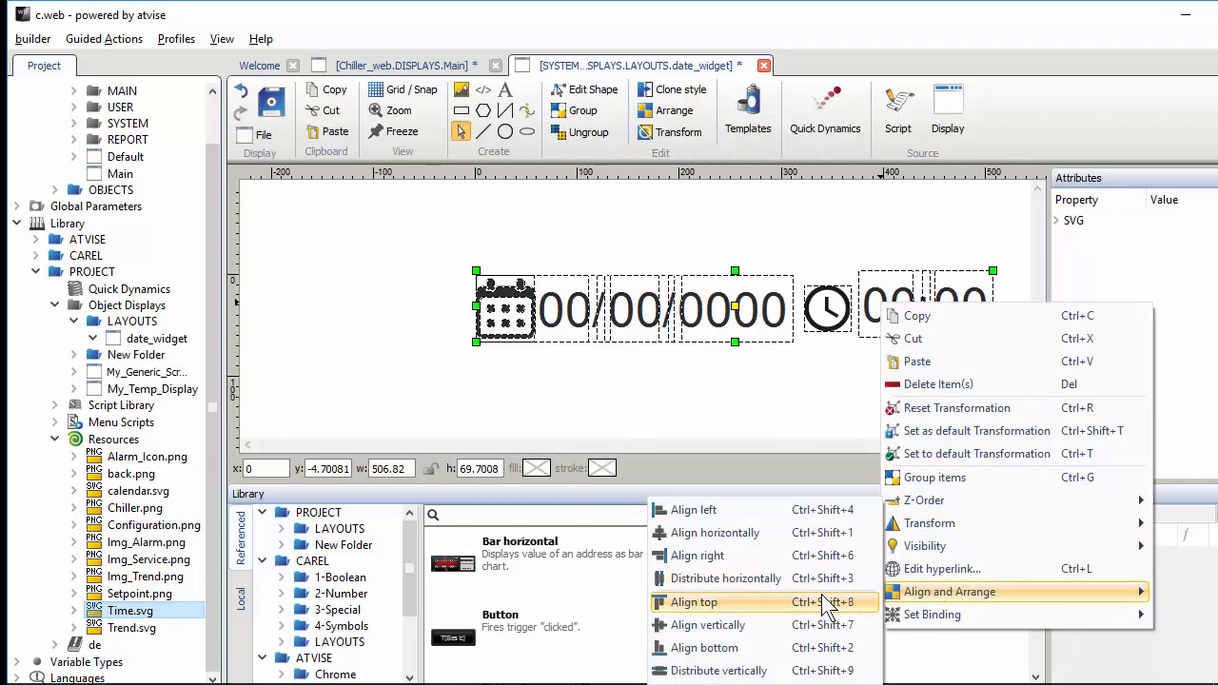
mouse_move(781, 618)
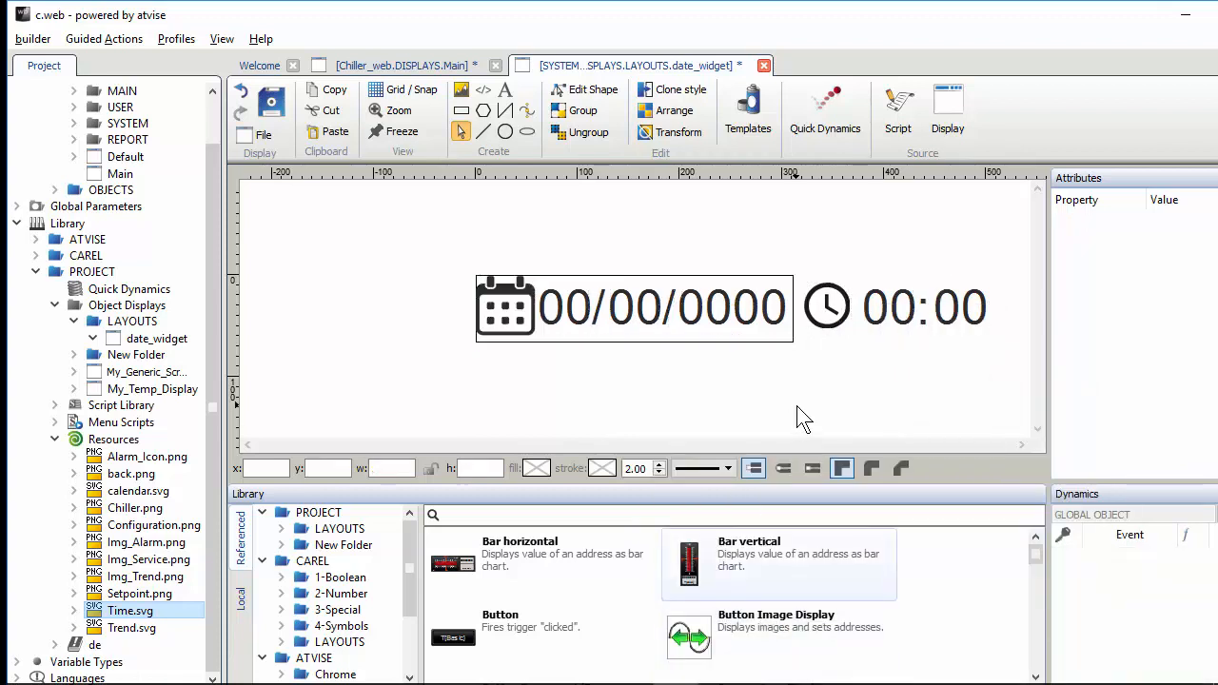
mouse_move(797, 347)
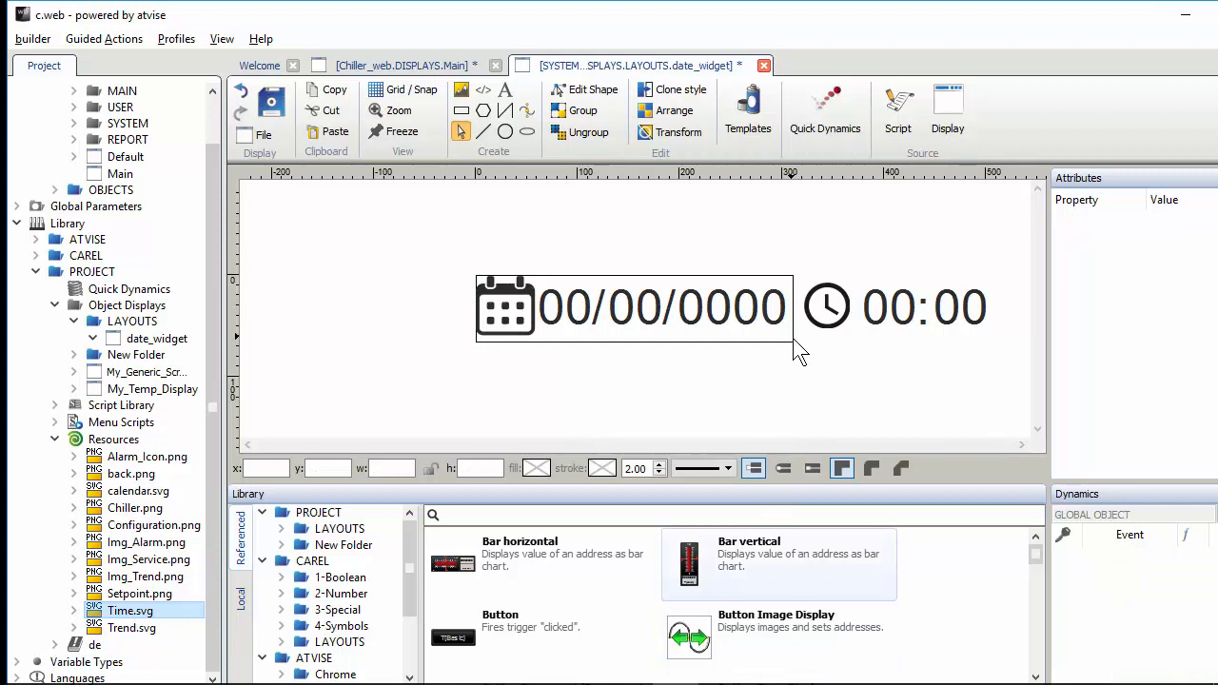
mouse_move(790, 390)
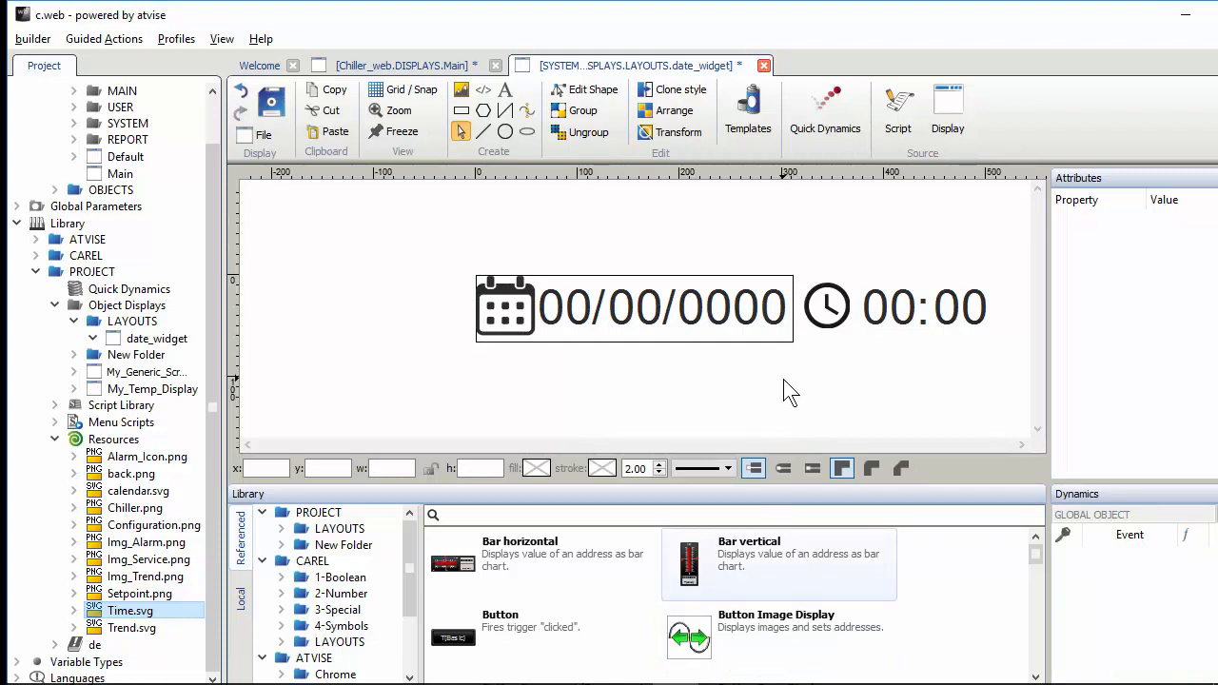
mouse_move(892, 385)
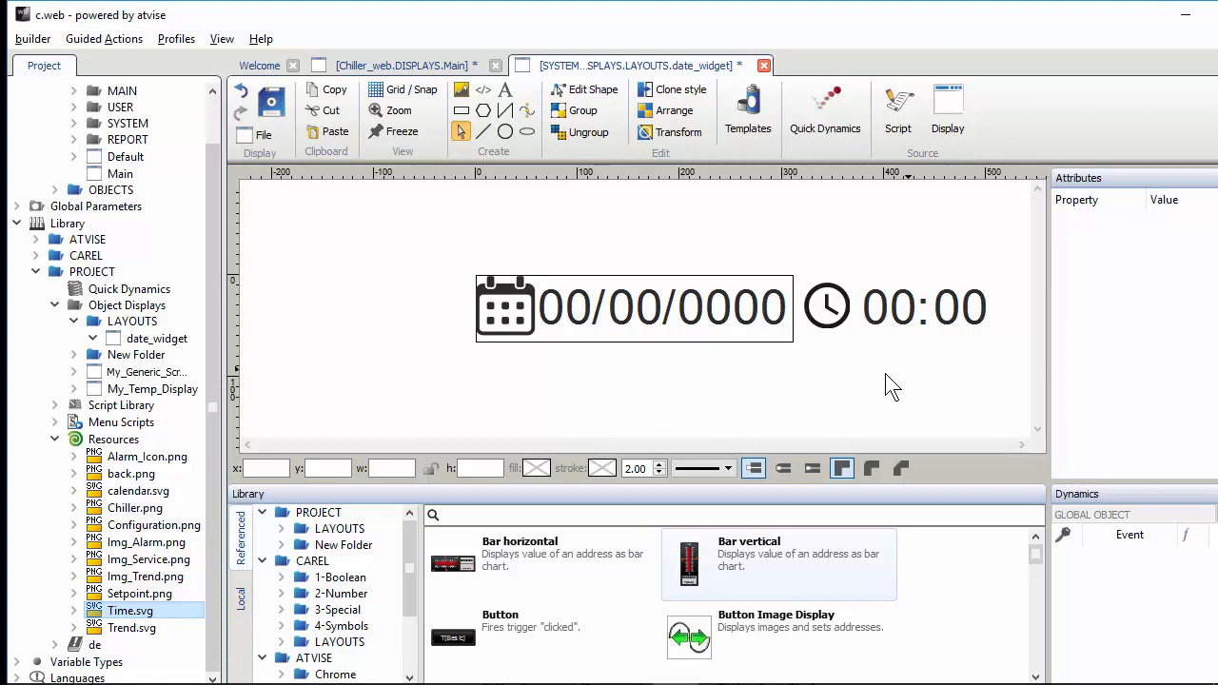
Step: Use Fit in File > Settings to resize the date_widget page to about 507 by 65 px
click(264, 134)
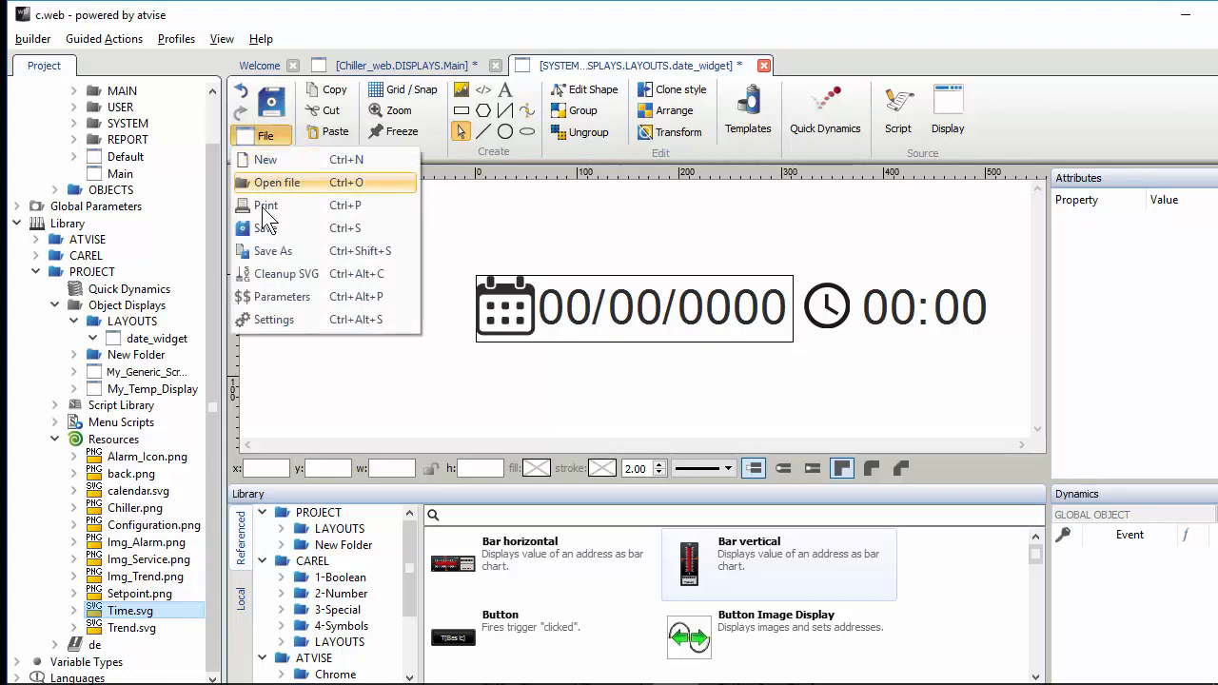
click(275, 319)
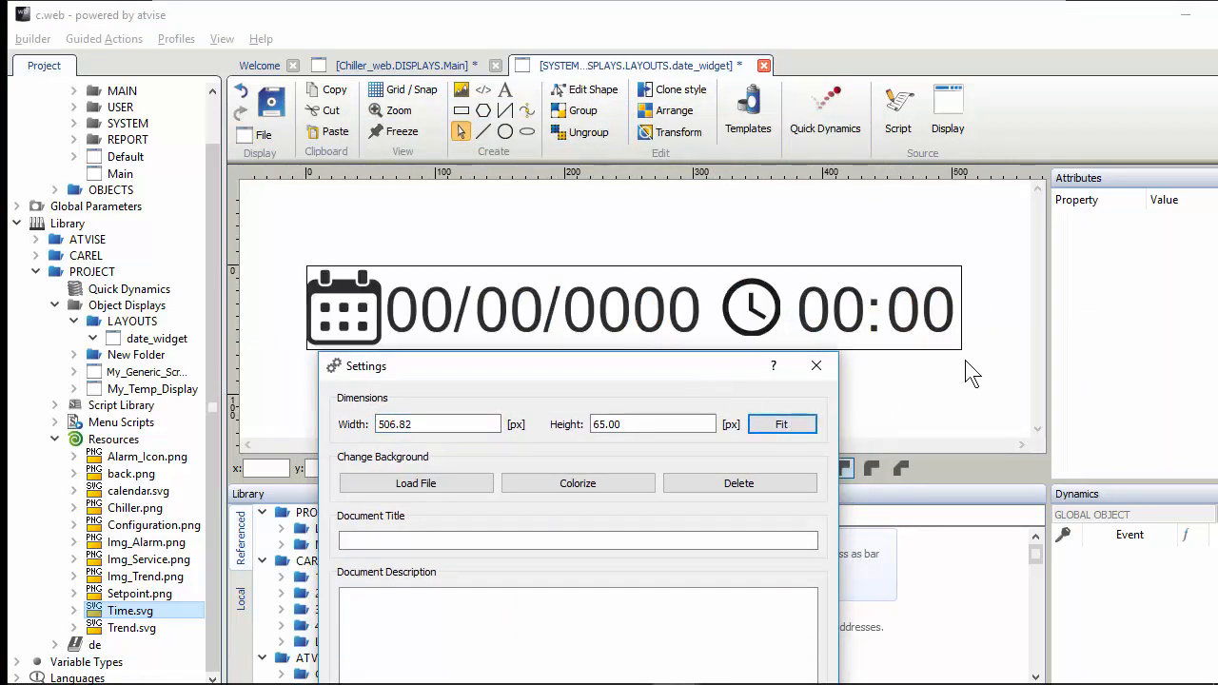
click(816, 365)
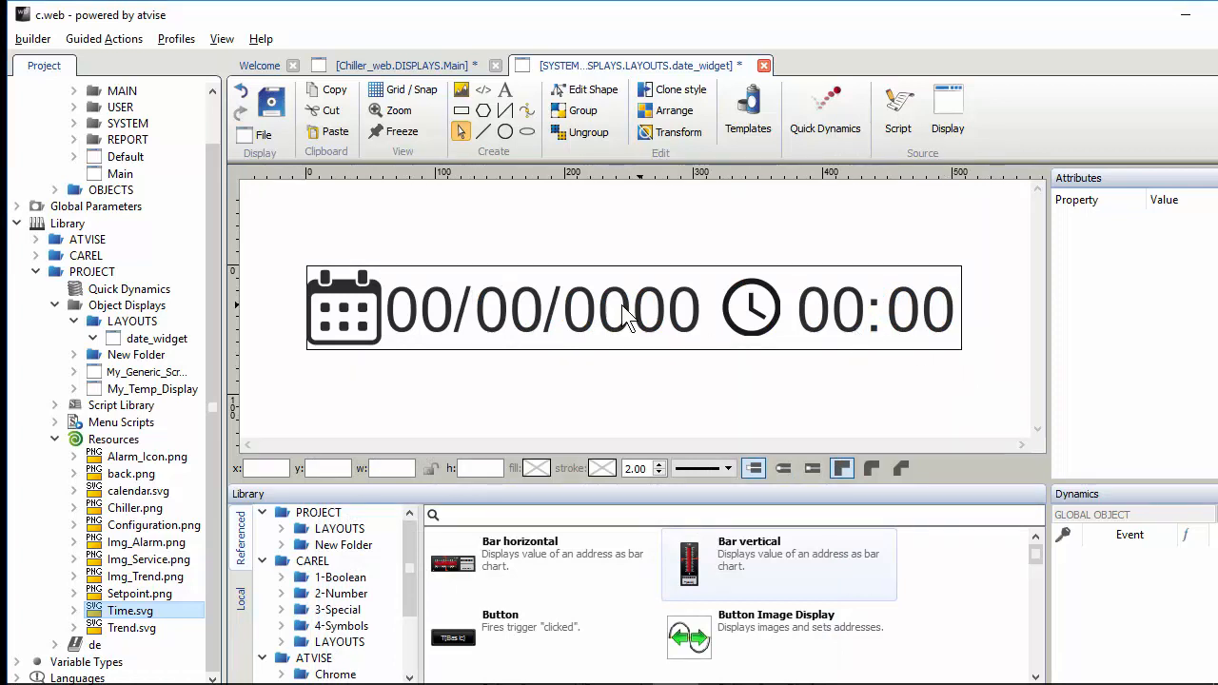
click(419, 309)
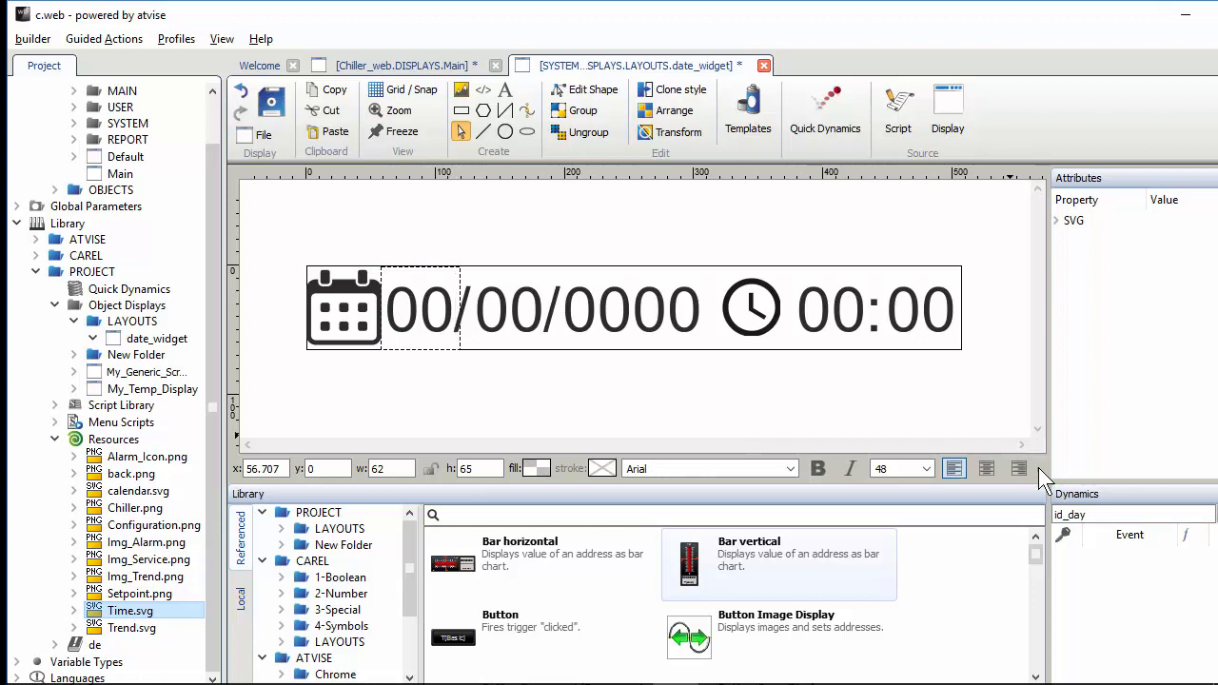
mouse_move(542, 338)
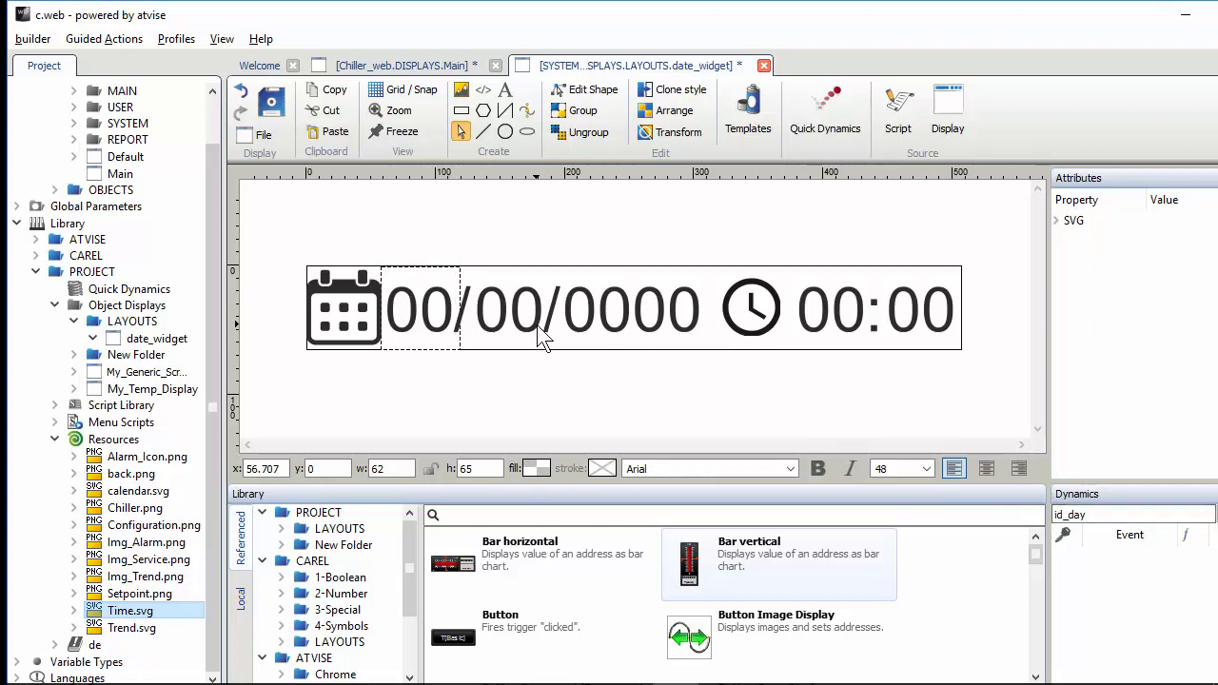
click(831, 308)
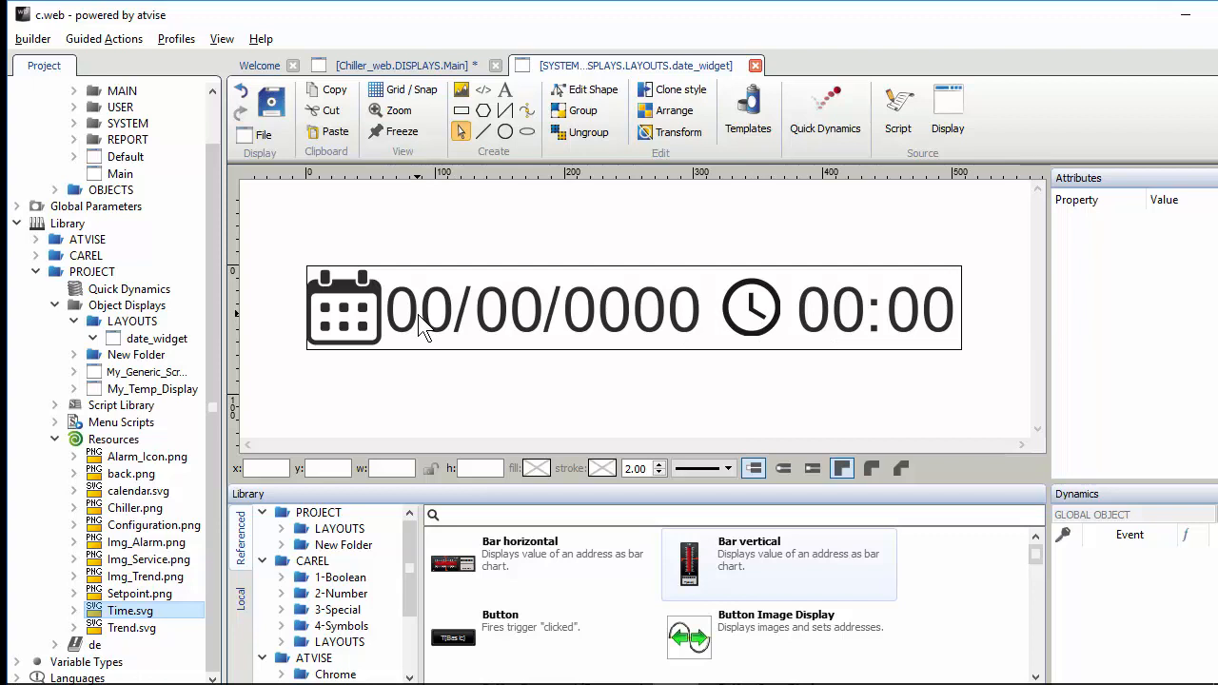
mouse_move(514, 340)
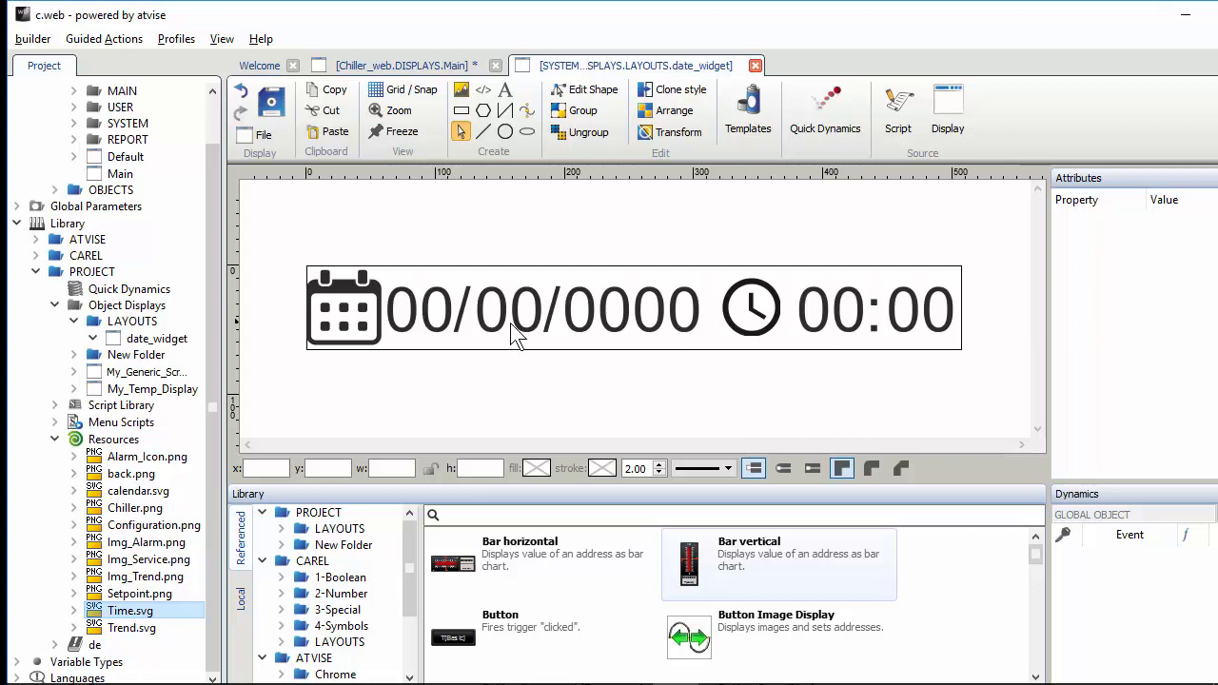
mouse_move(909, 322)
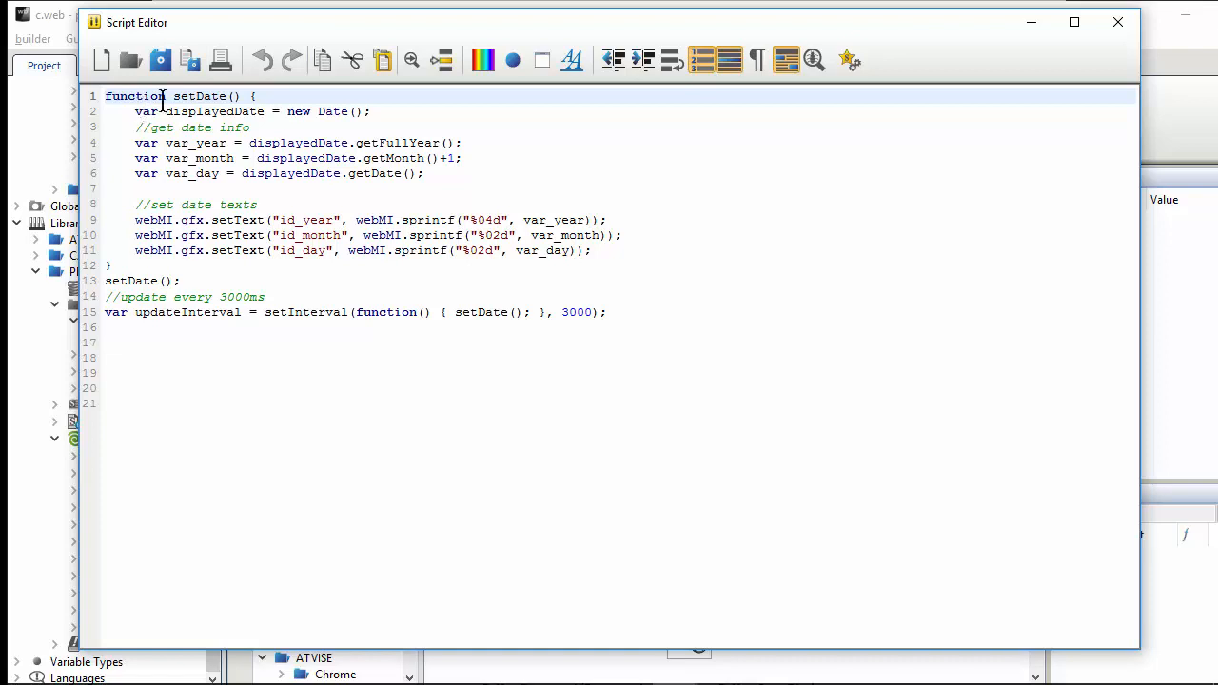
mouse_move(336, 127)
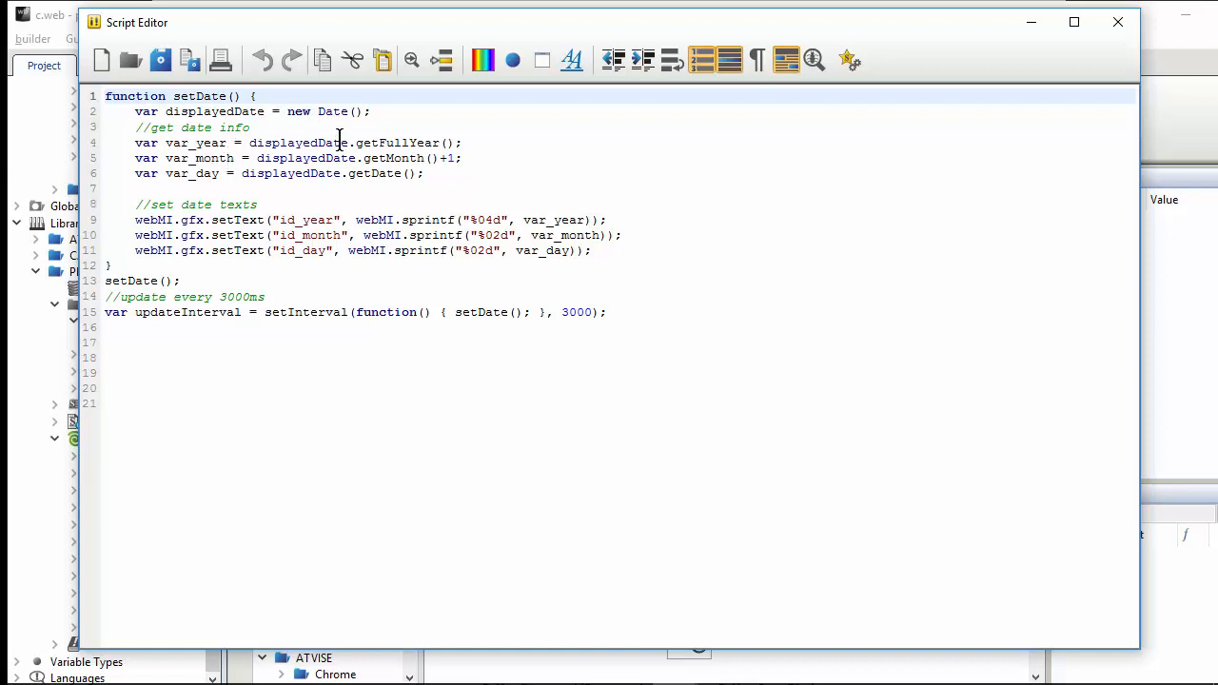
mouse_move(397, 142)
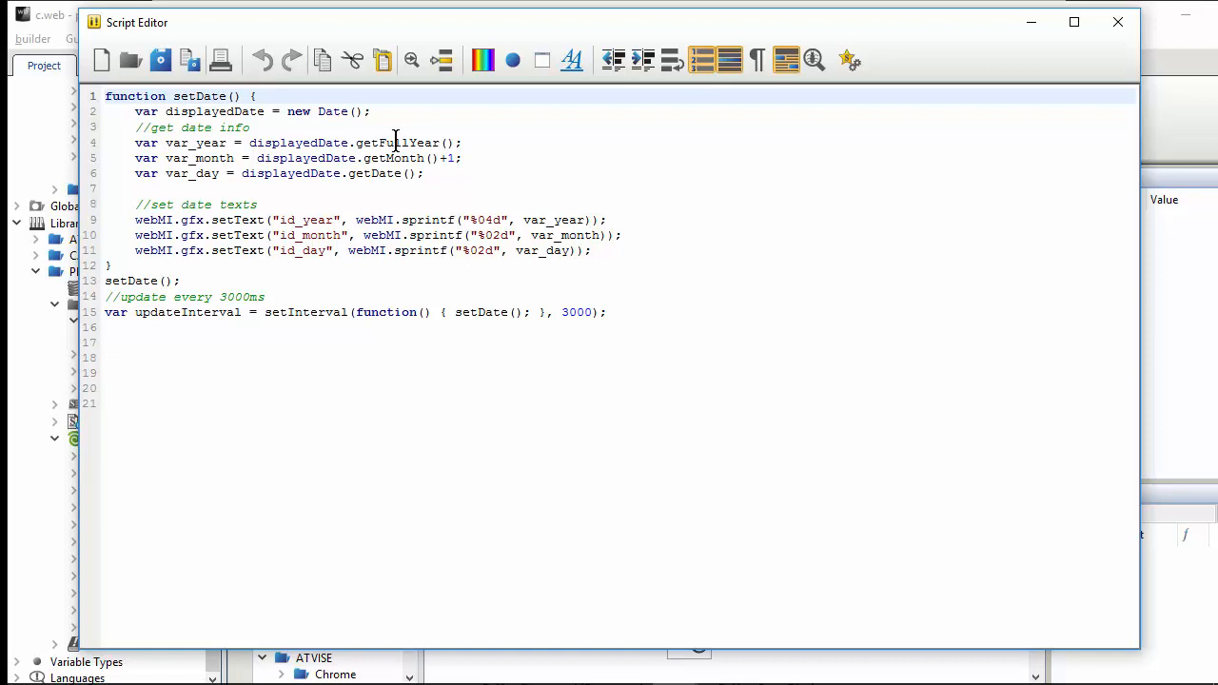
mouse_move(384, 174)
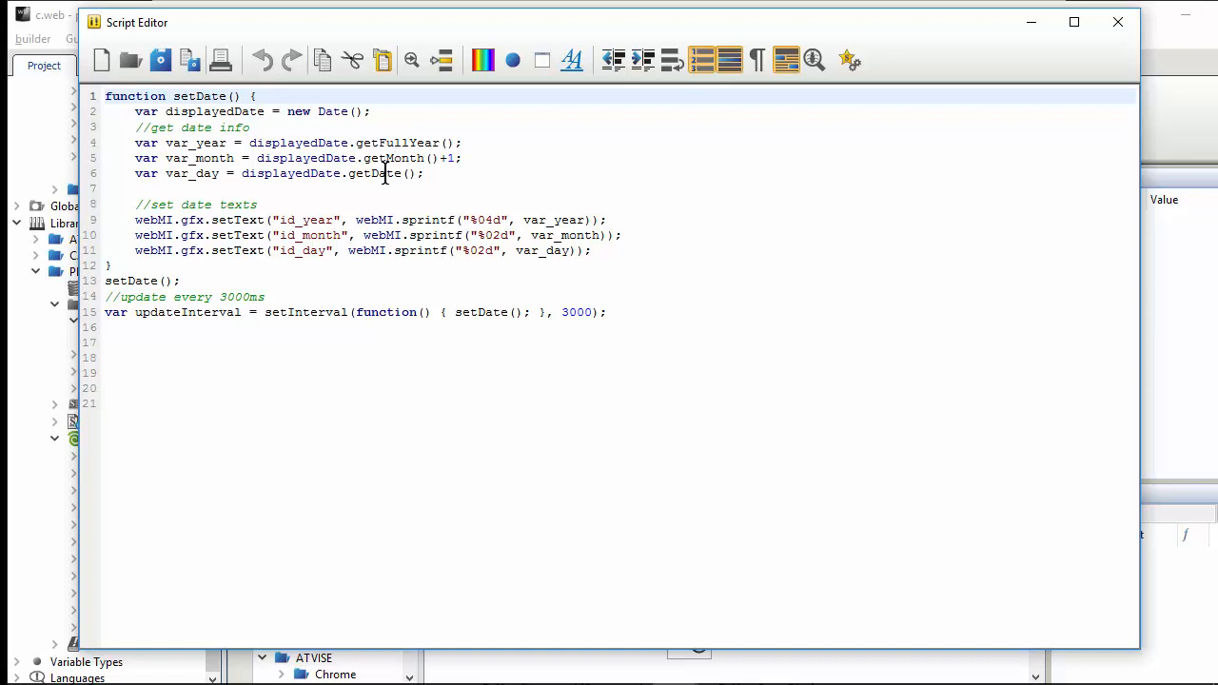
Step: Duplicate the year setText line and rename its variable to var_minute
click(210, 220)
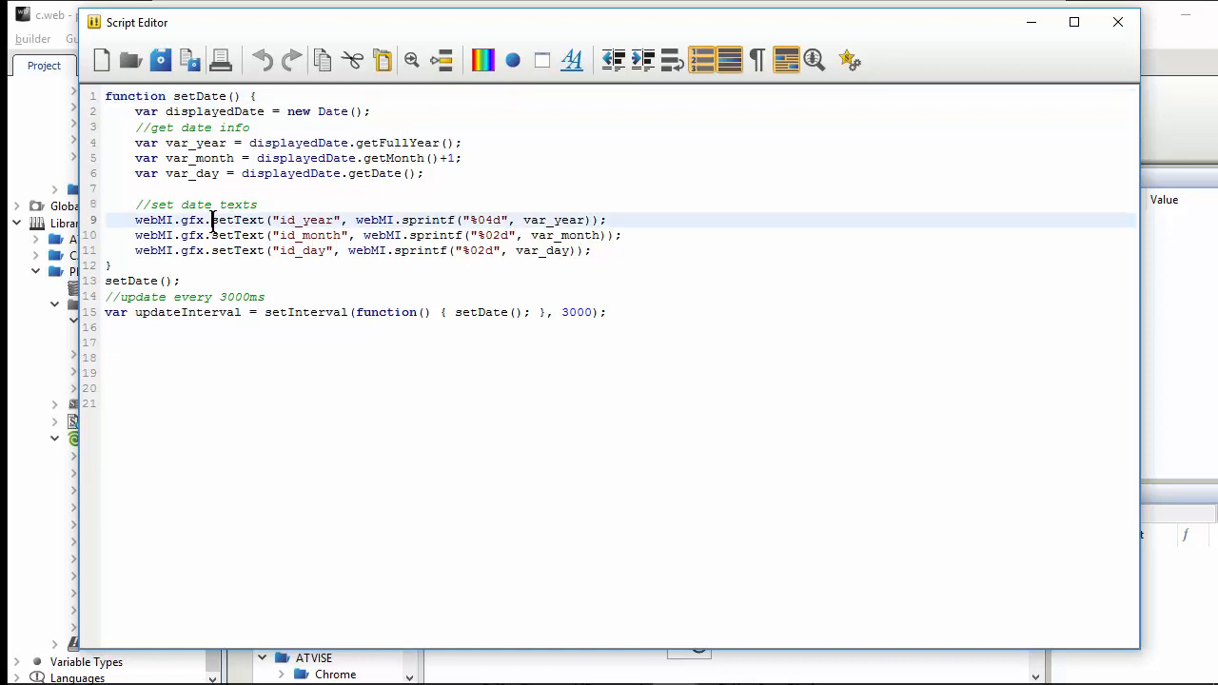
double_click(236, 219)
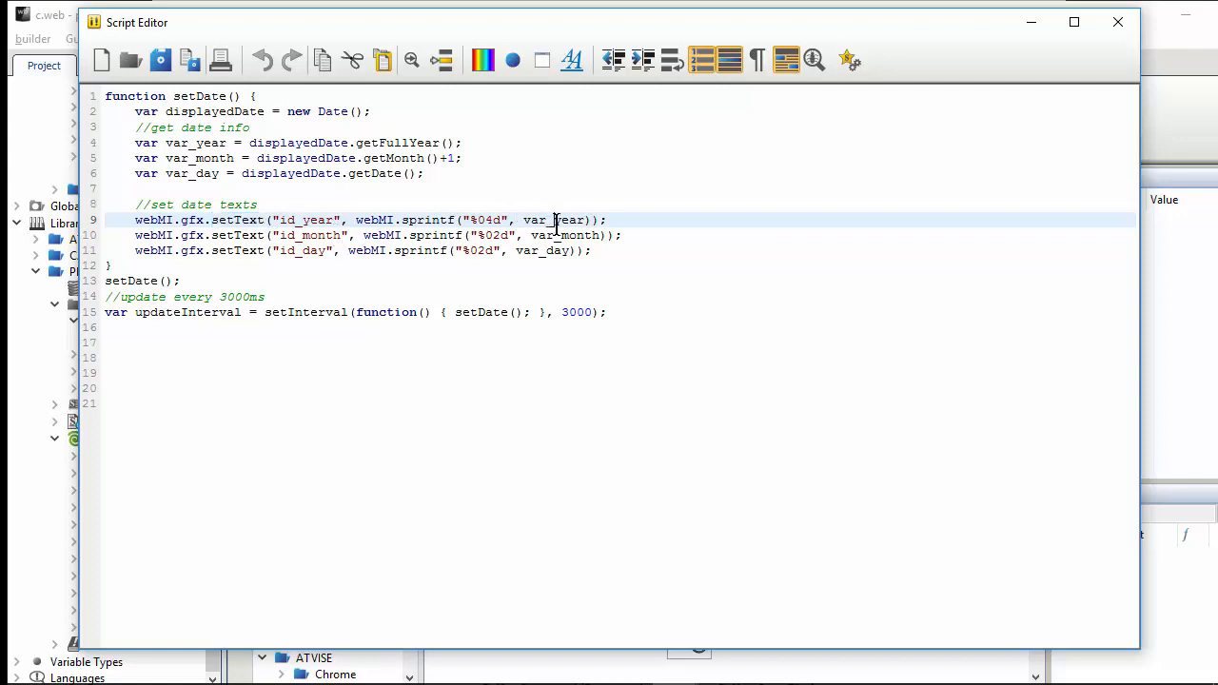
double_click(553, 220)
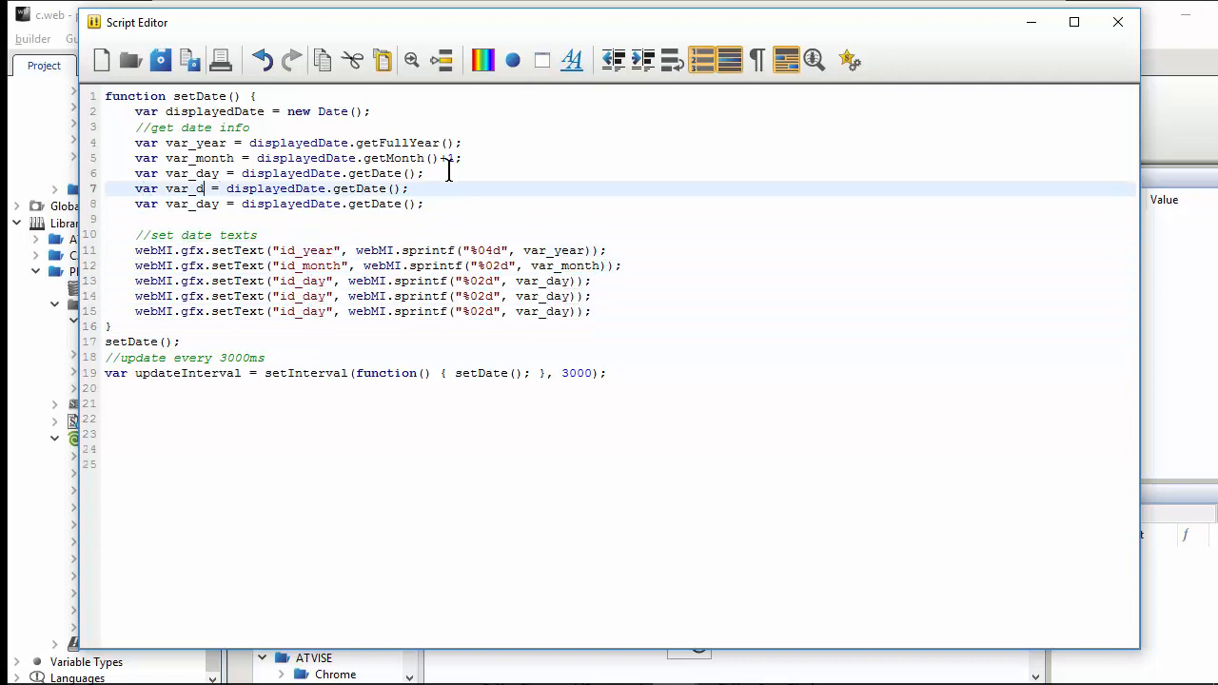
text(m)
text(hour)
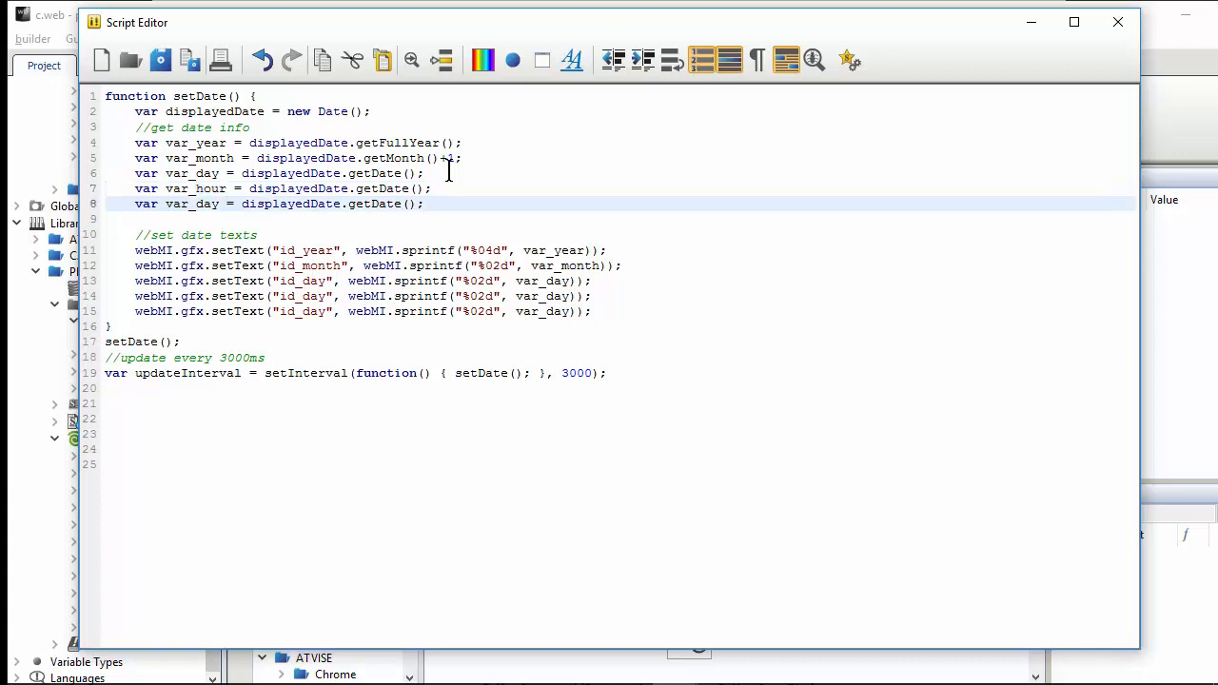
text(var_minute)
click(621, 296)
text(hour)
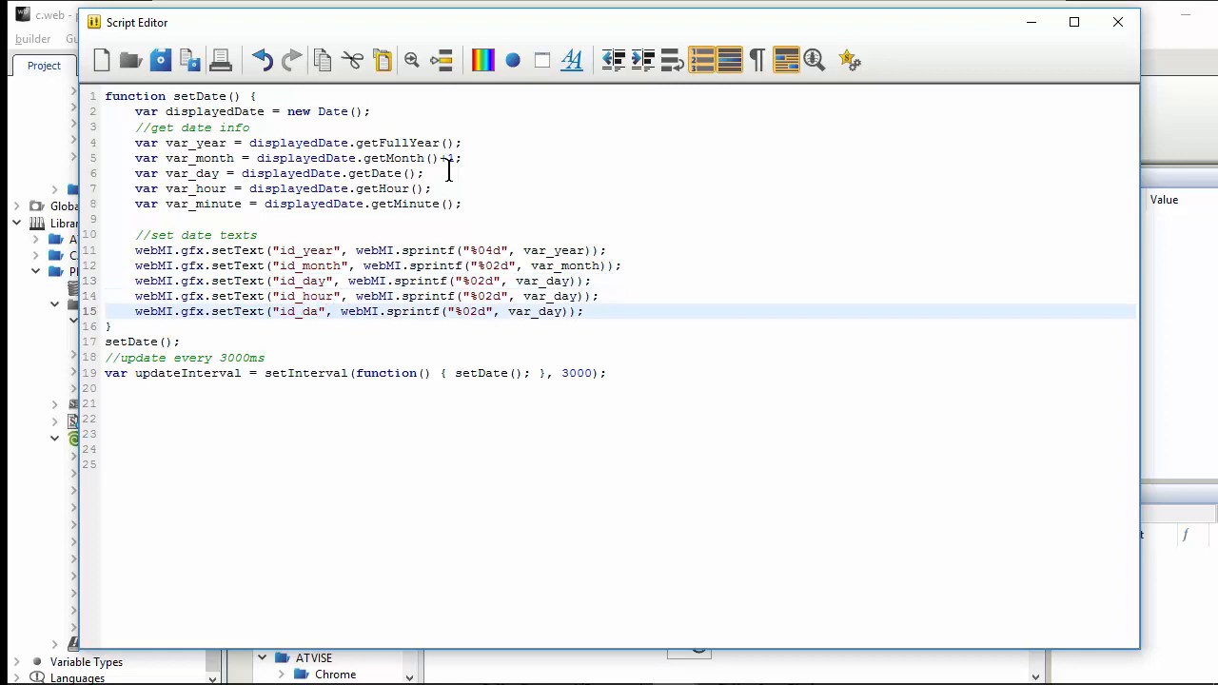
text(miunute)
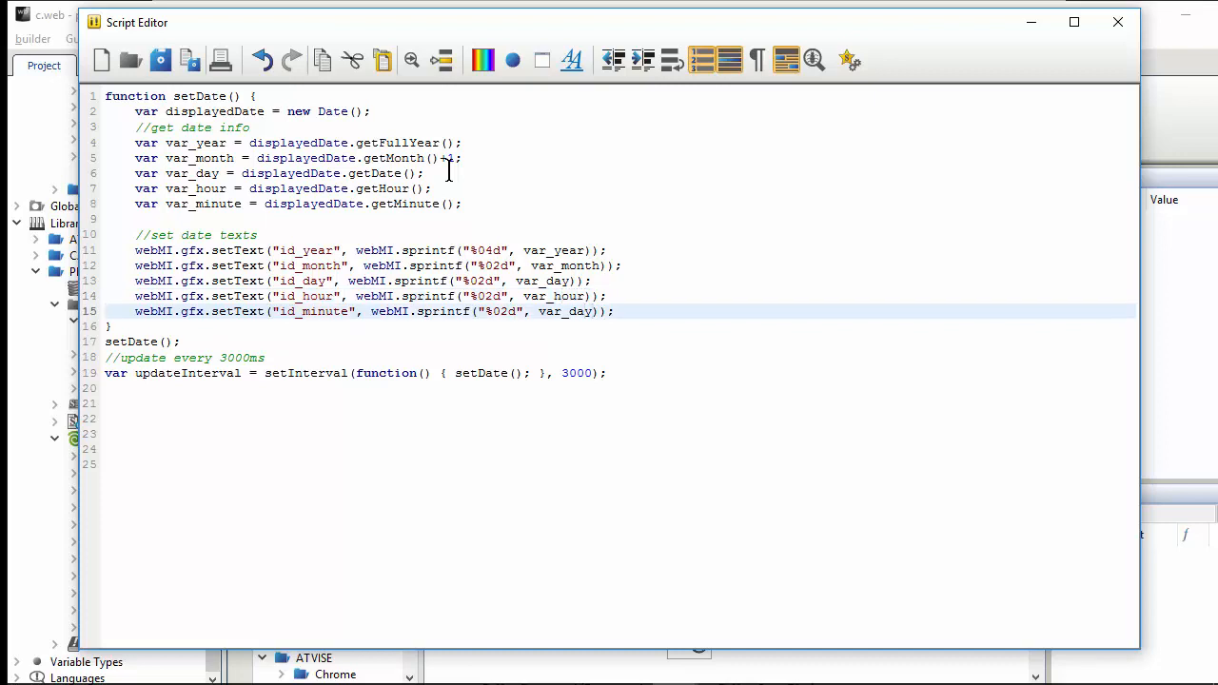
text(var_minute)
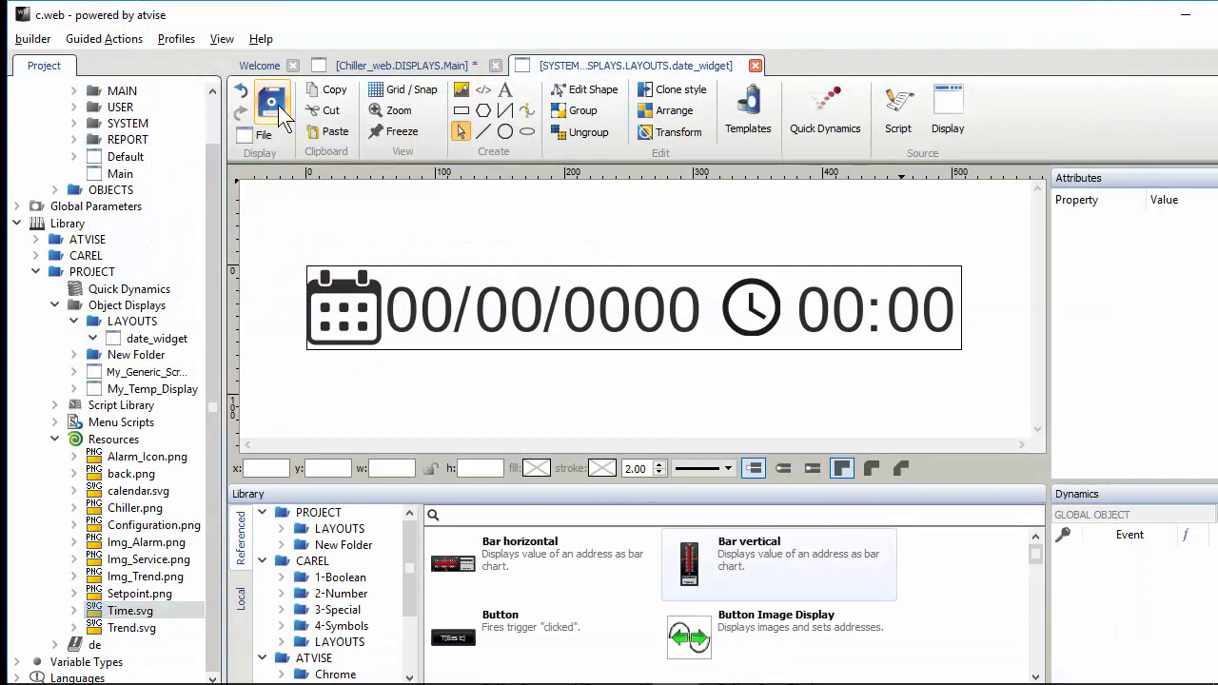
Step: Reopen the Main display and add it to the Chiller_web server through Guided Actions
click(120, 173)
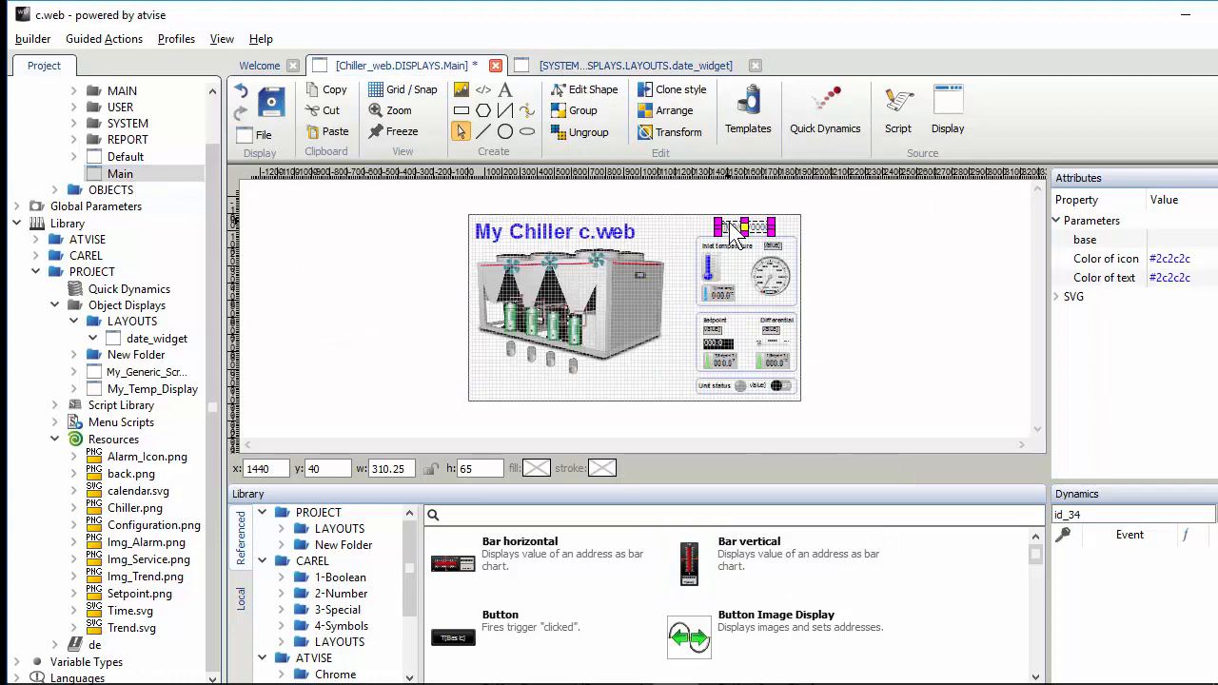
mouse_move(538, 190)
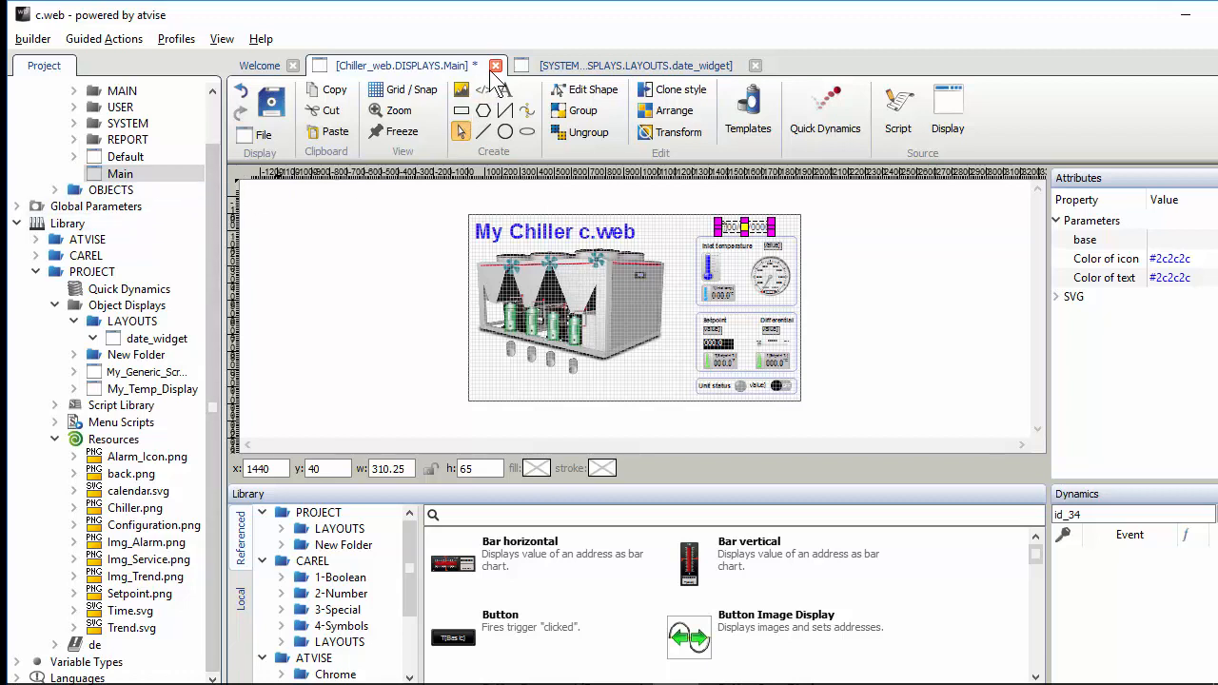
click(495, 65)
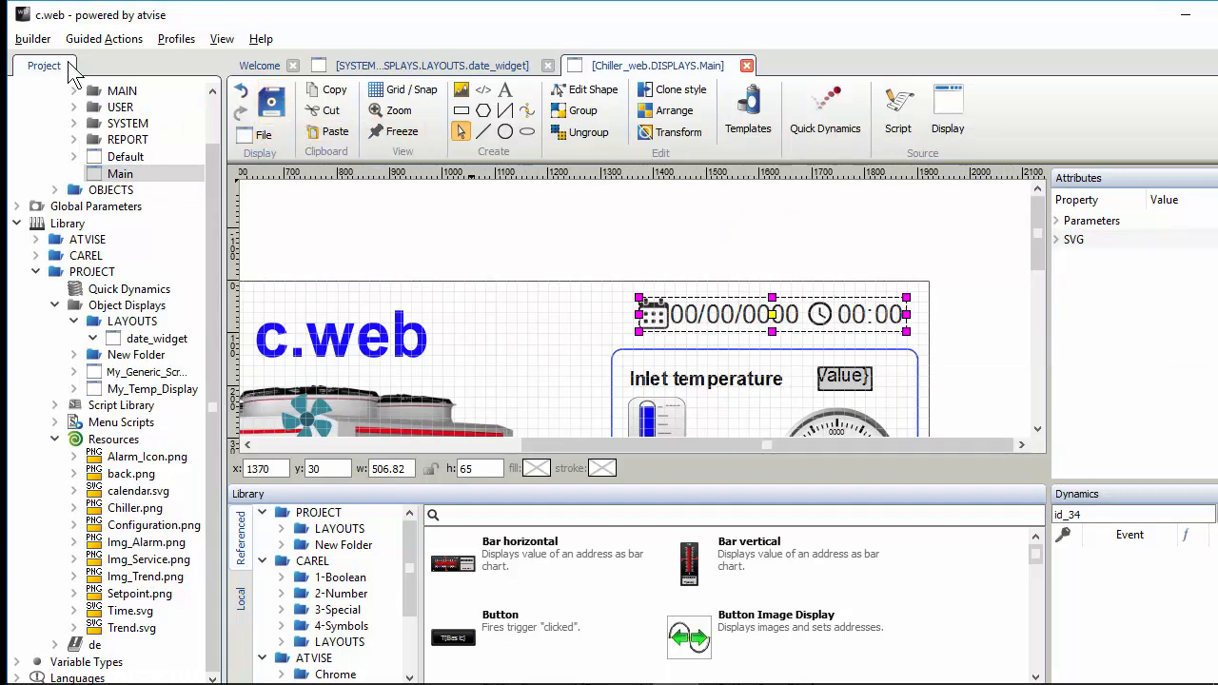
click(104, 39)
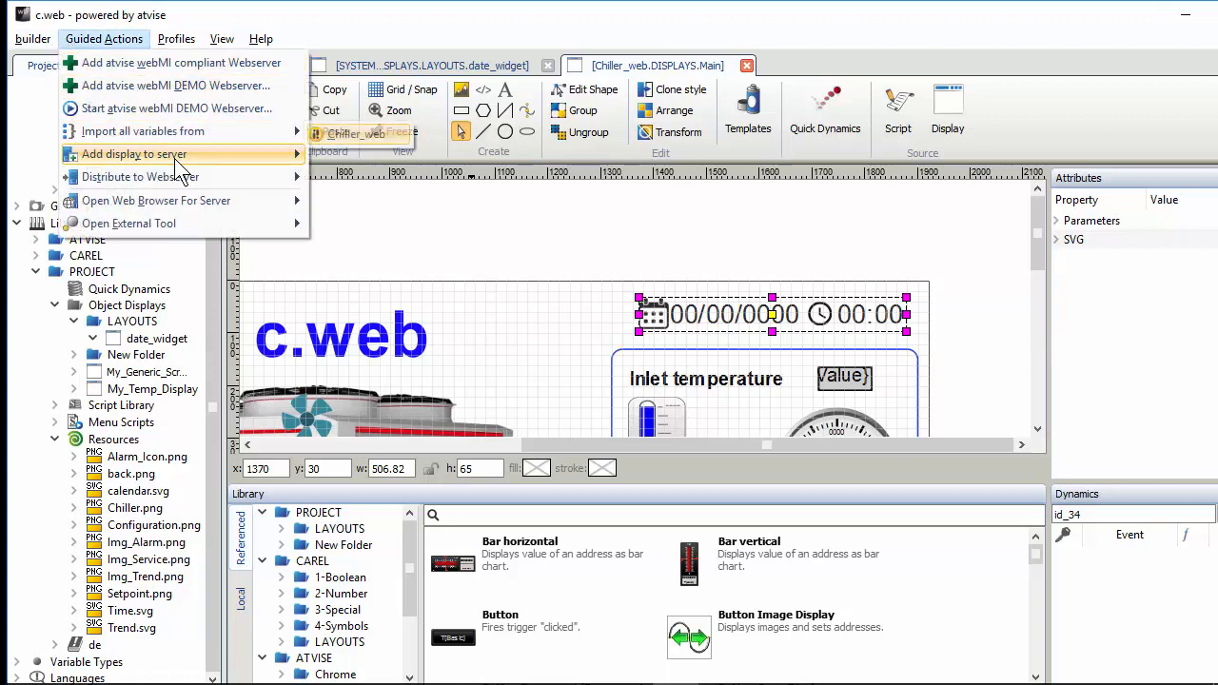
click(134, 154)
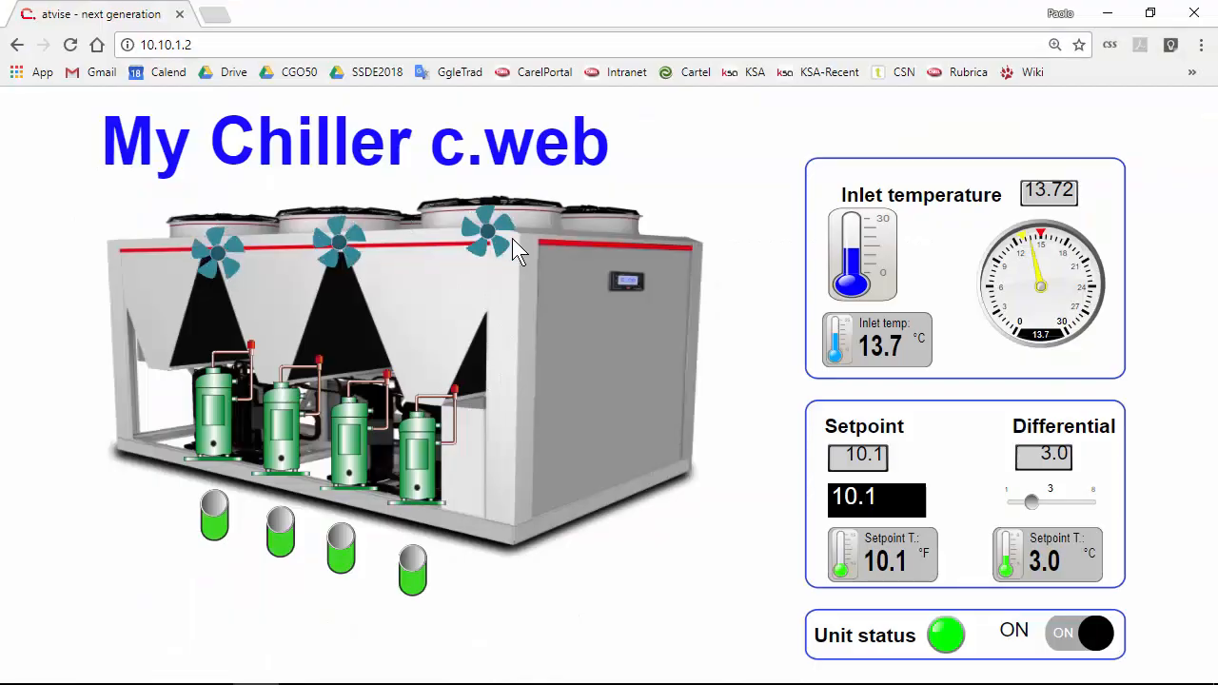
Step: Reload the chiller page with Ricarica frame so the date/time widget appears
right_click(518, 253)
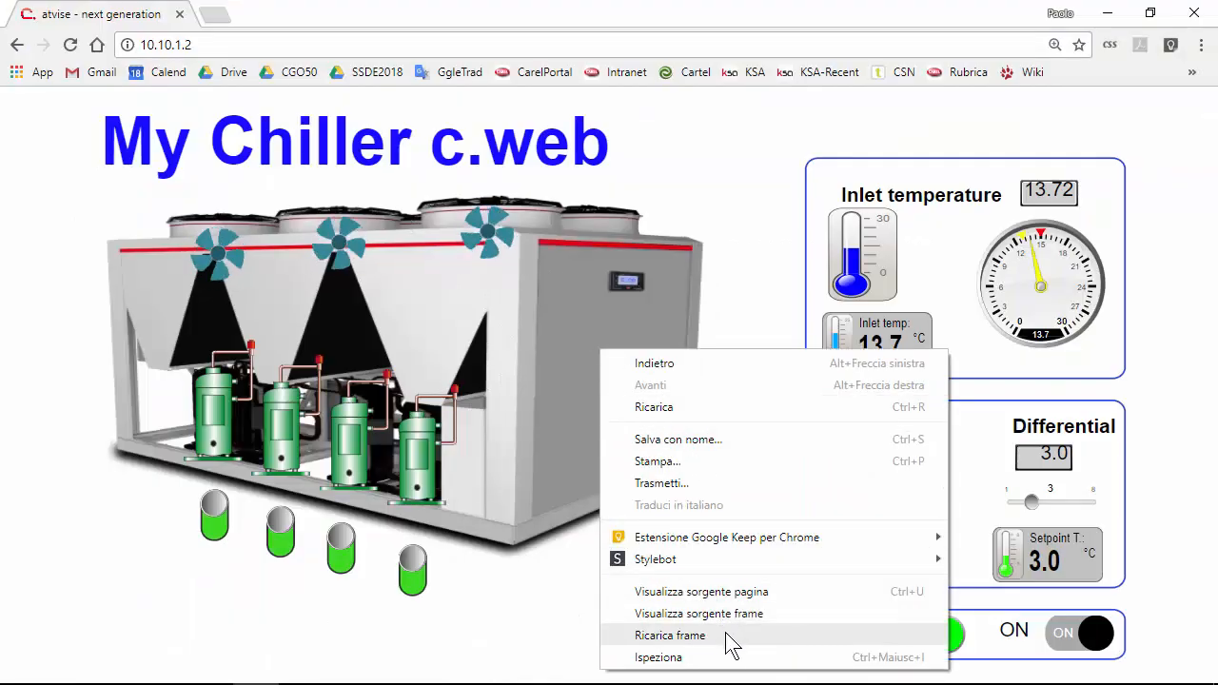
click(670, 635)
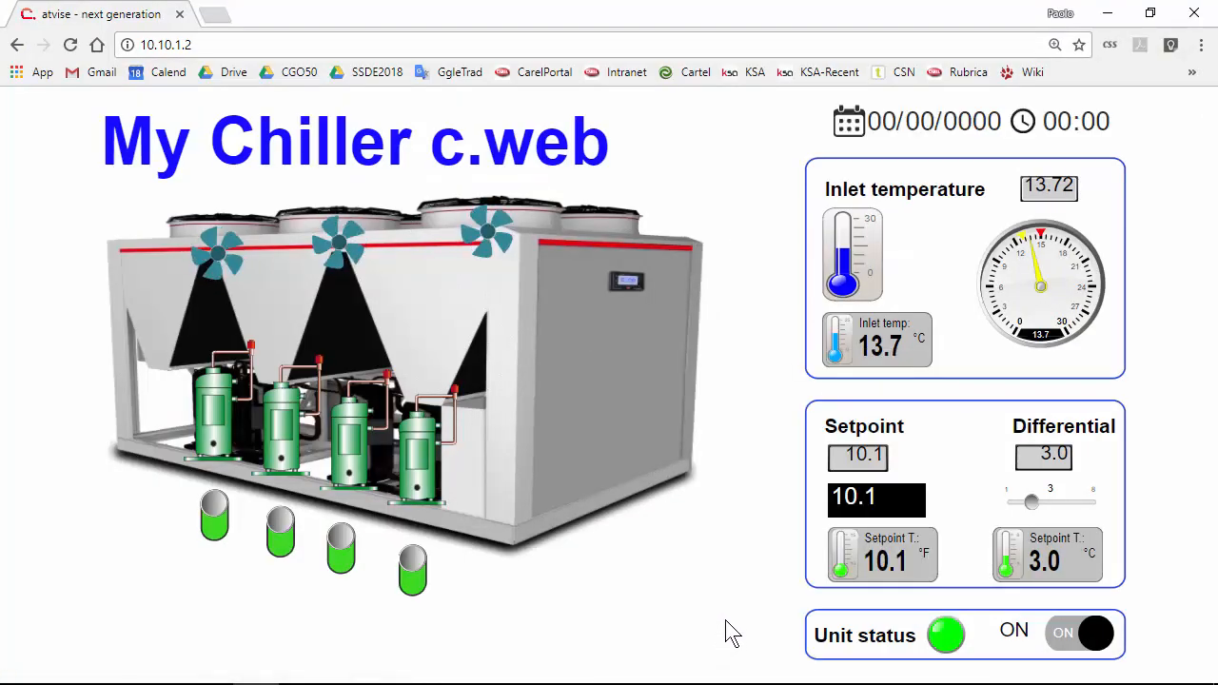
mouse_move(976, 151)
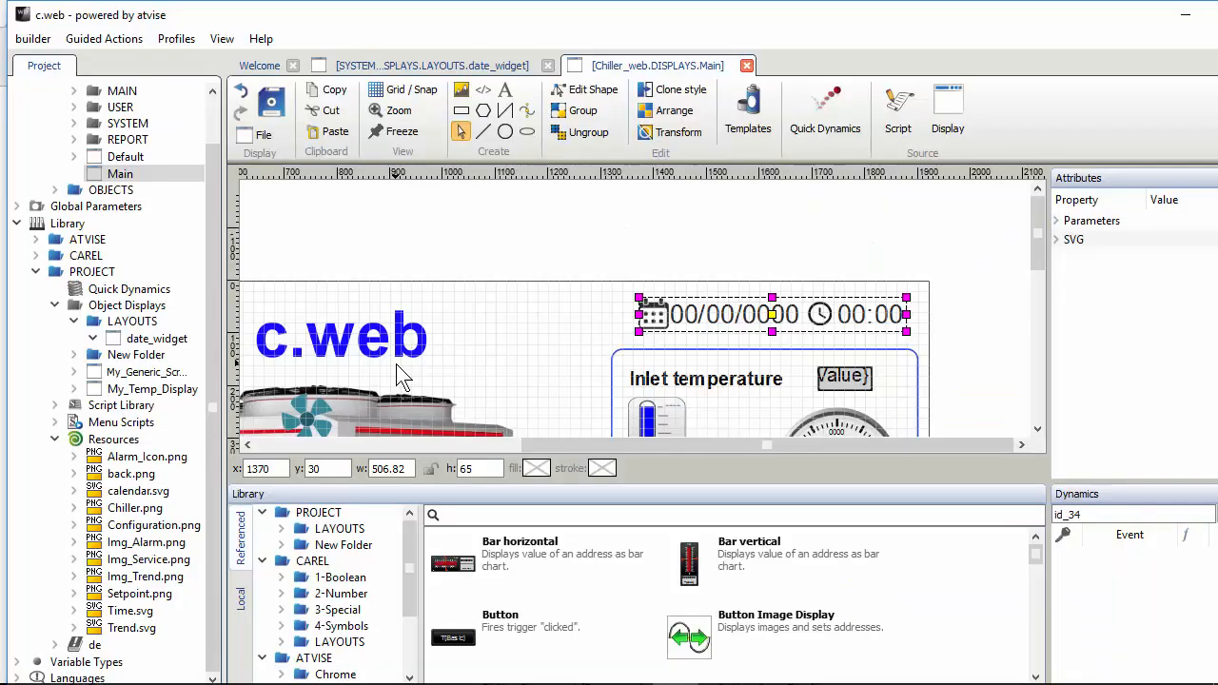
Step: Open the date_widget script and select var_hour where it is read and where it is set
click(428, 66)
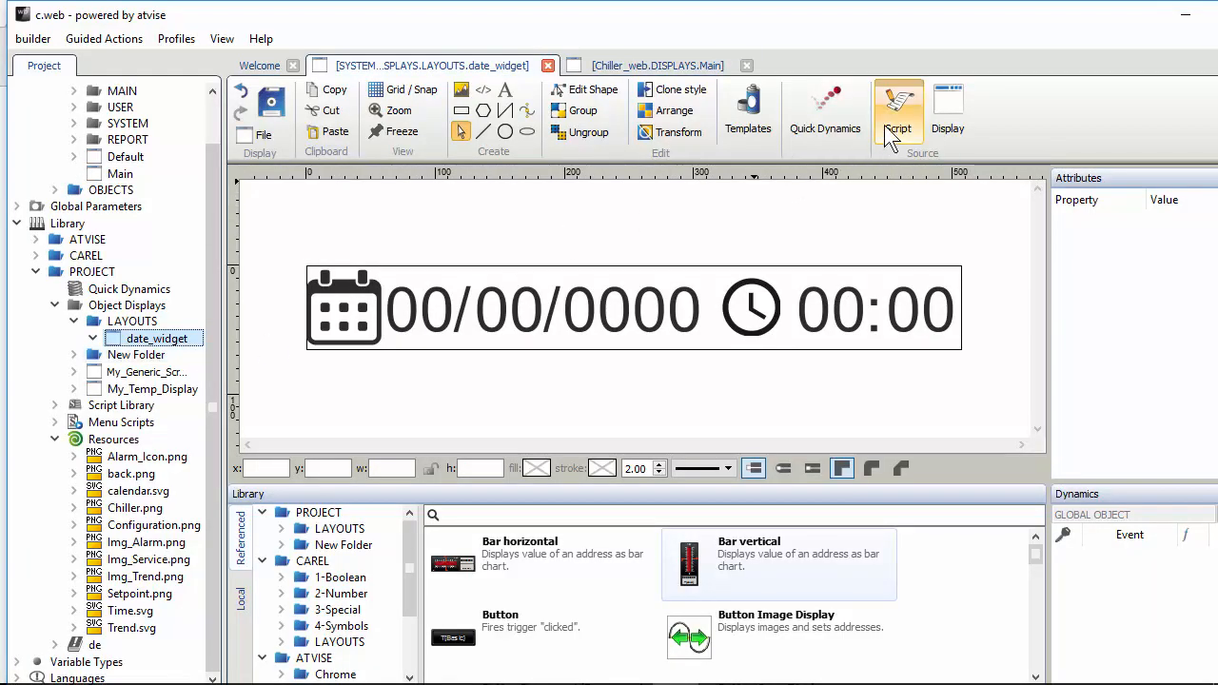
click(897, 109)
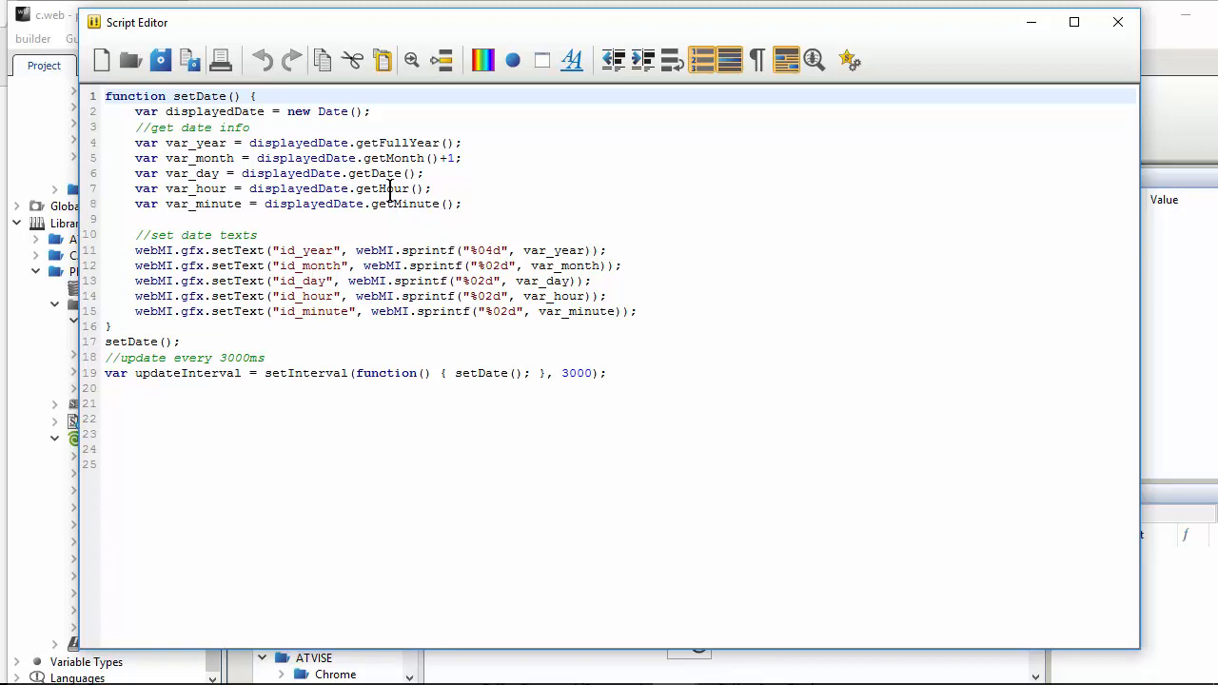
mouse_move(210, 223)
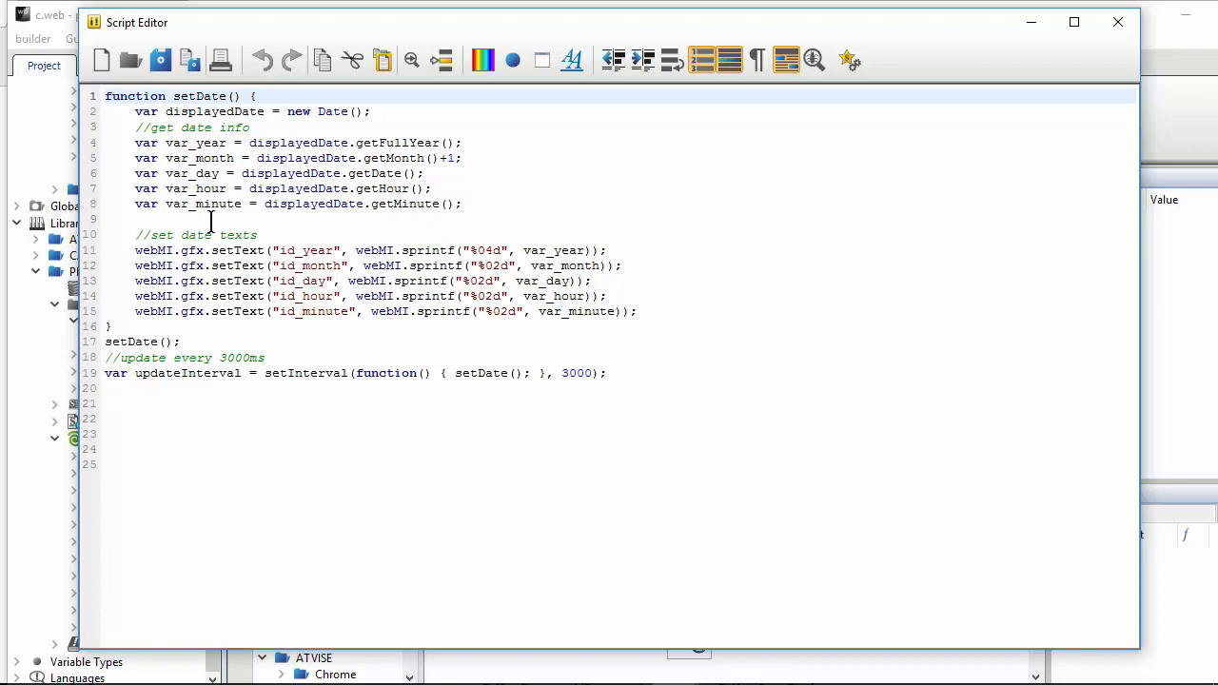
mouse_move(216, 351)
text(s)
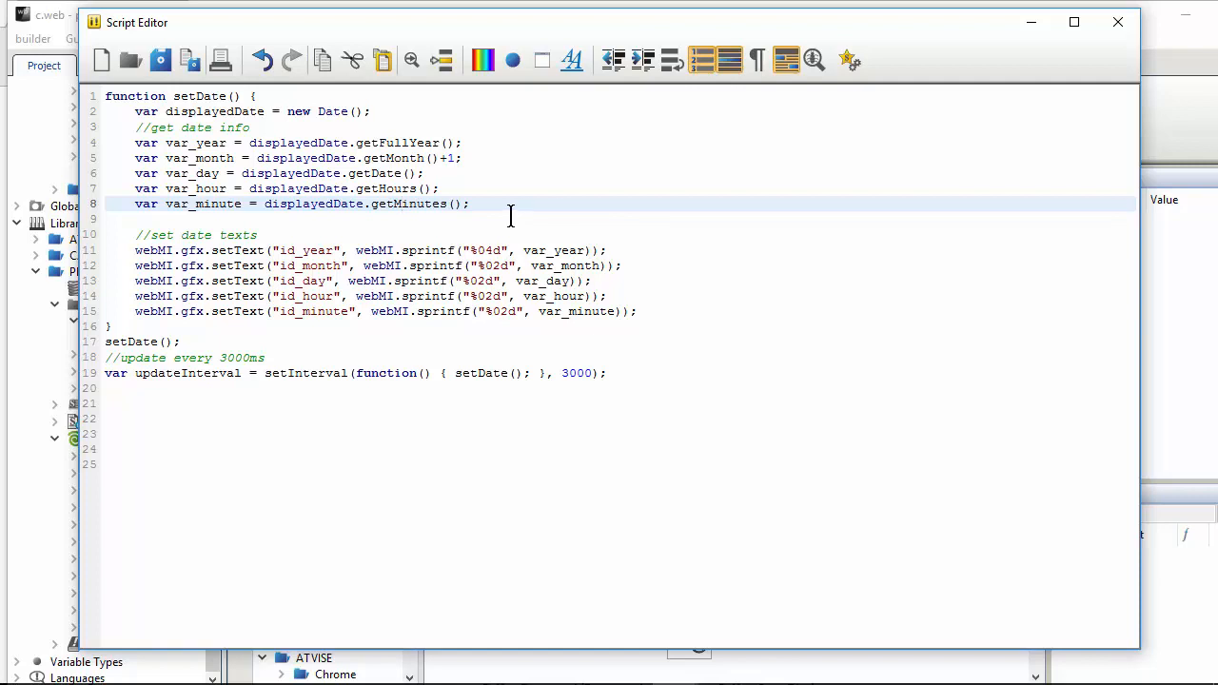
mouse_move(483, 204)
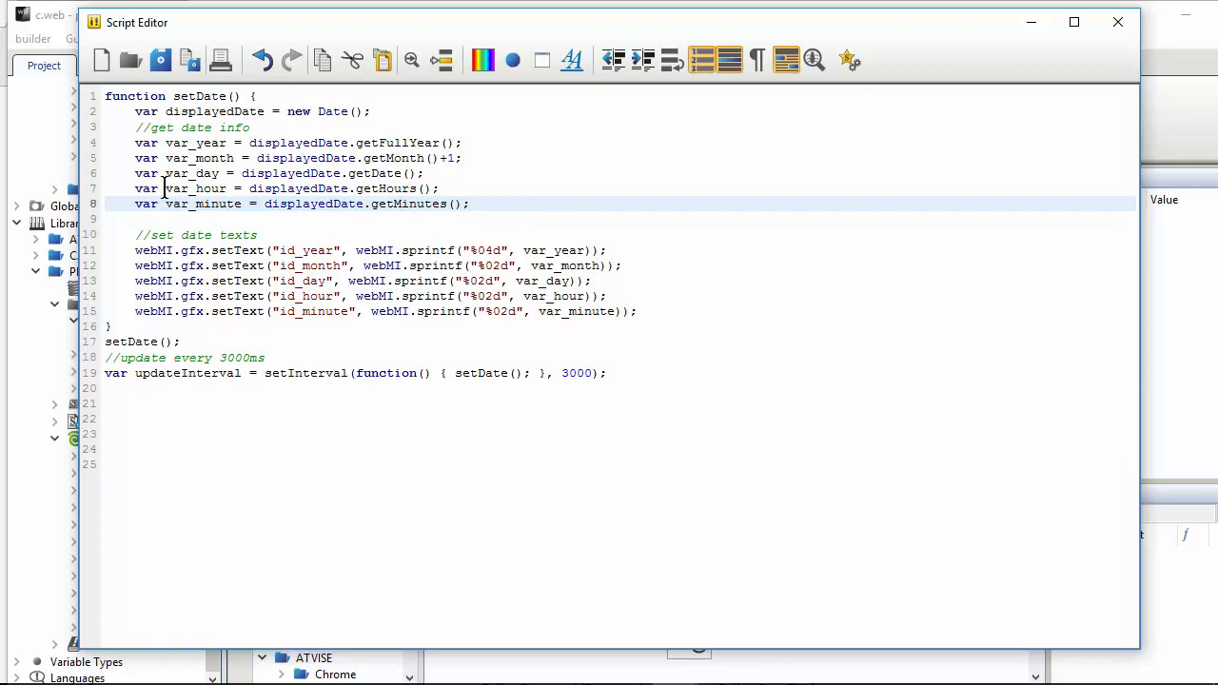
double_click(196, 189)
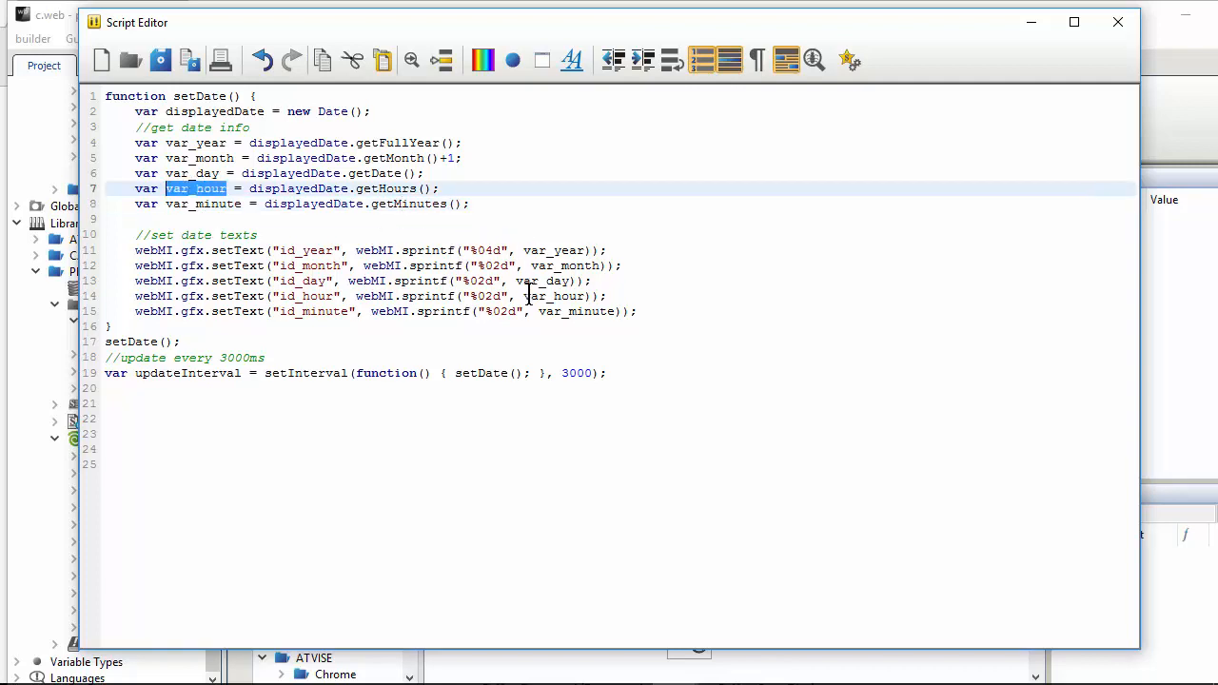
double_click(557, 297)
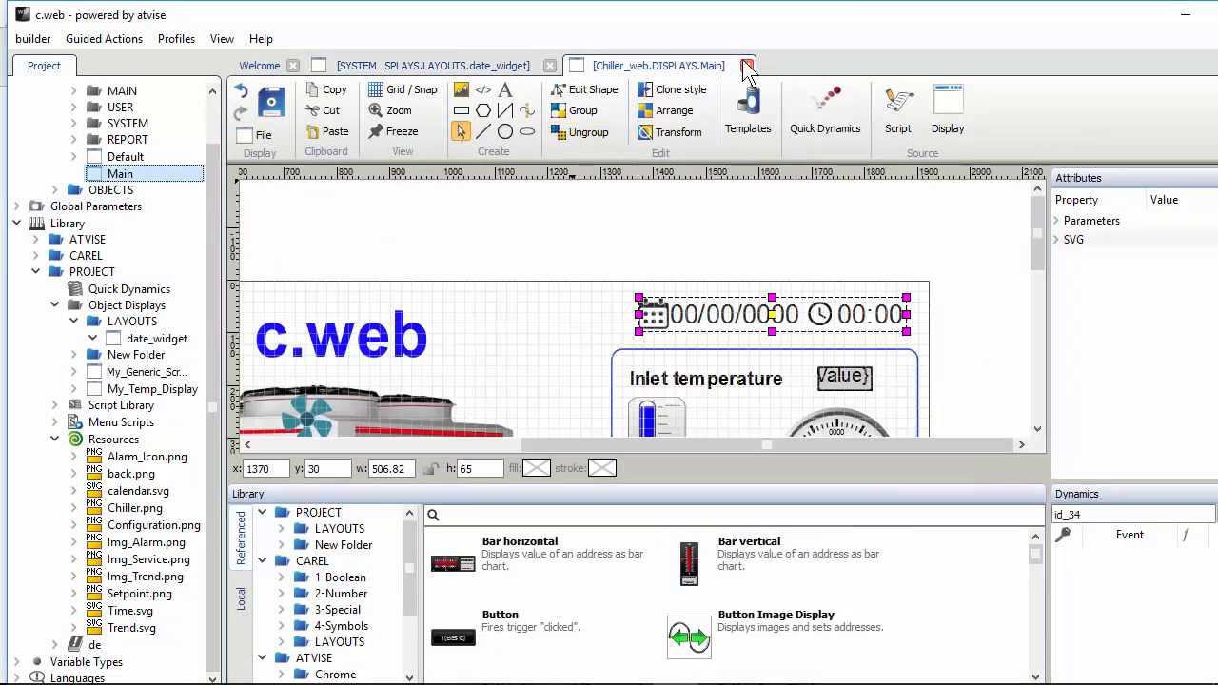
Step: Save Main, then run Guided Actions > Distribute to Webserver > Chiller_web
click(748, 66)
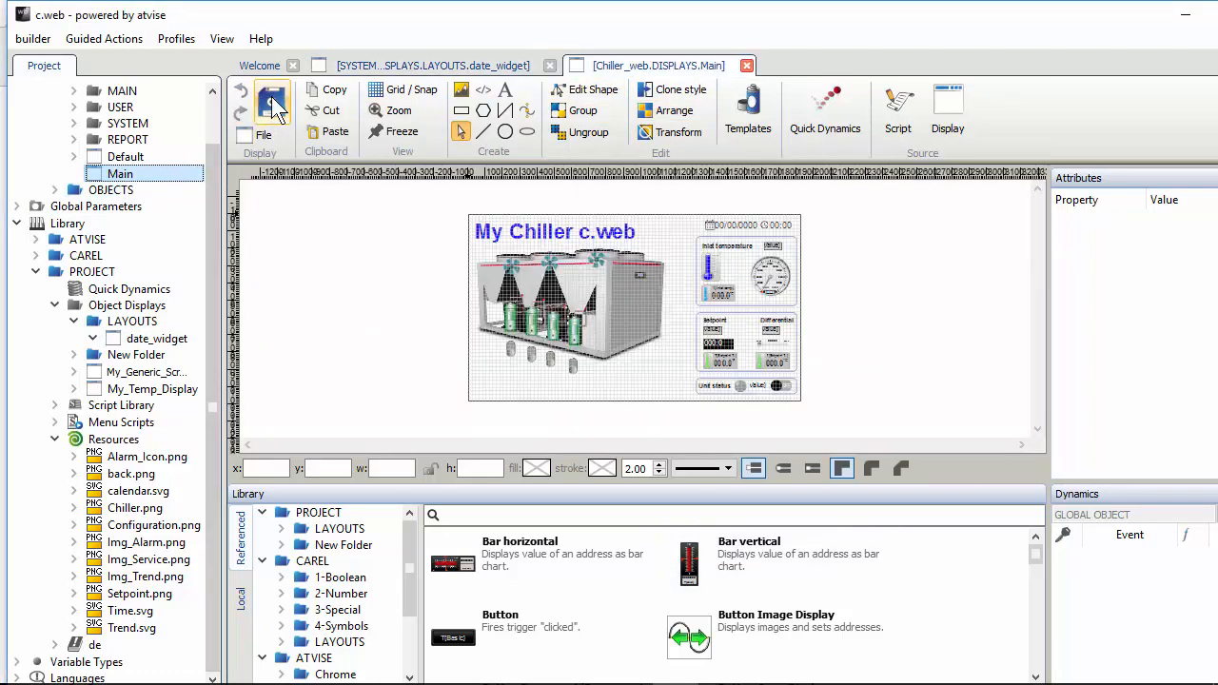
click(104, 39)
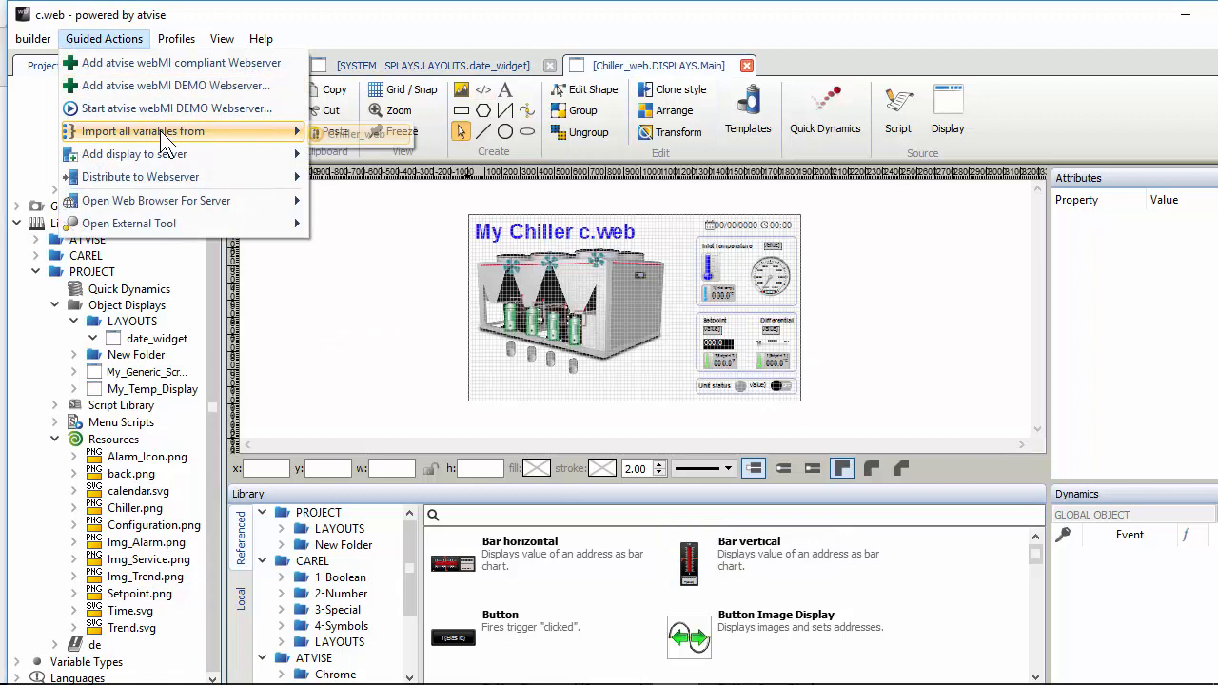
mouse_move(140, 177)
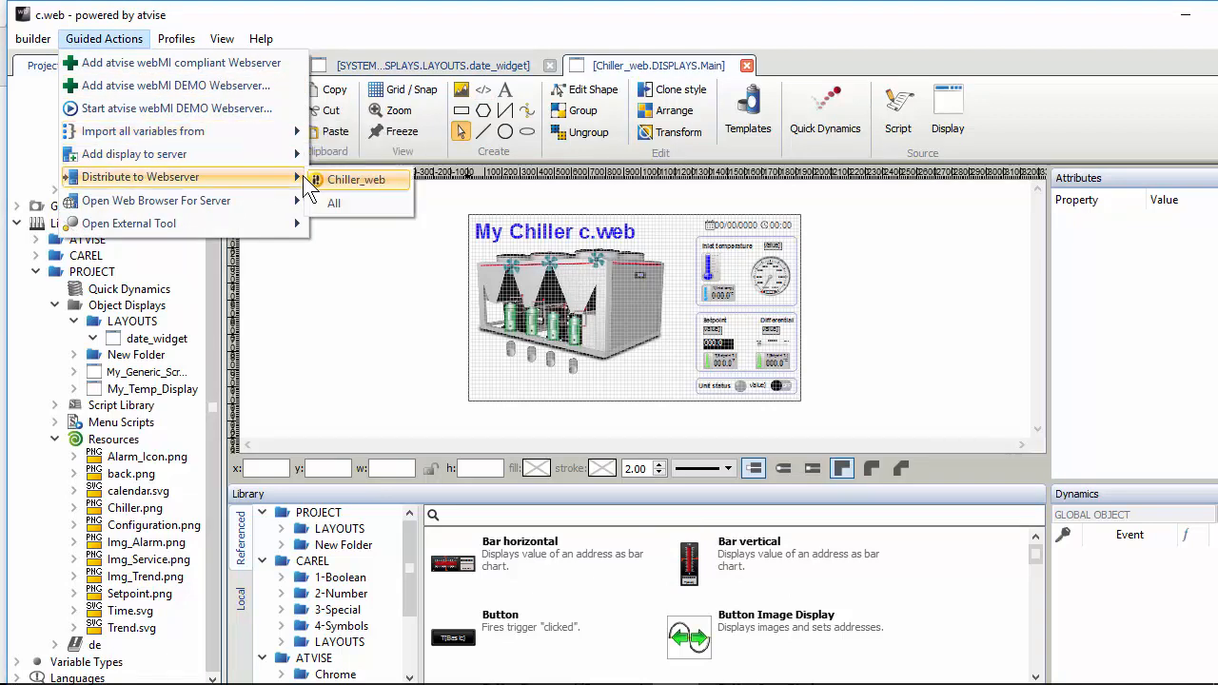
click(356, 180)
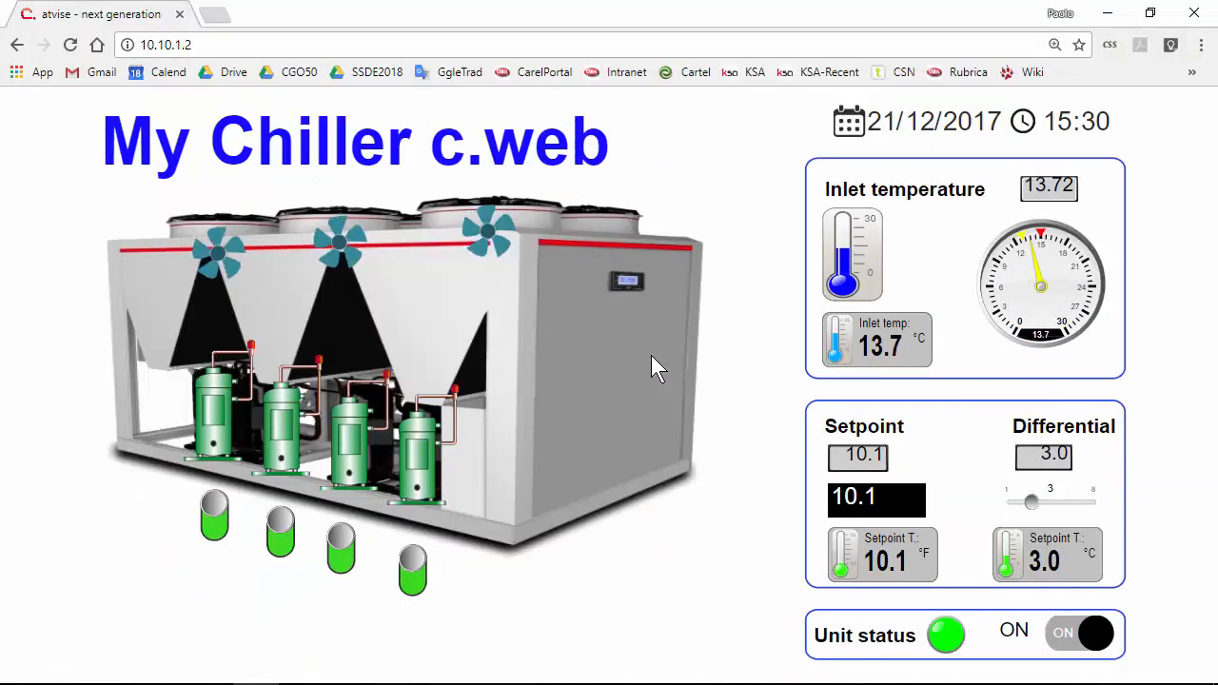
mouse_move(999, 152)
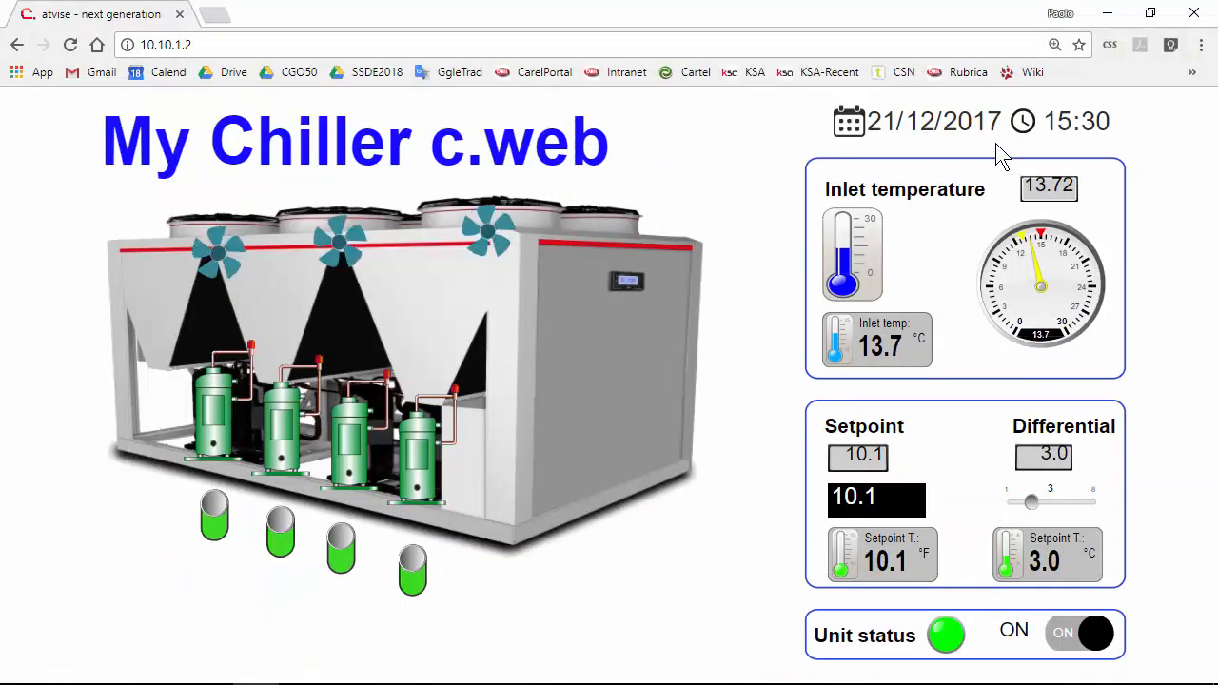
mouse_move(928, 152)
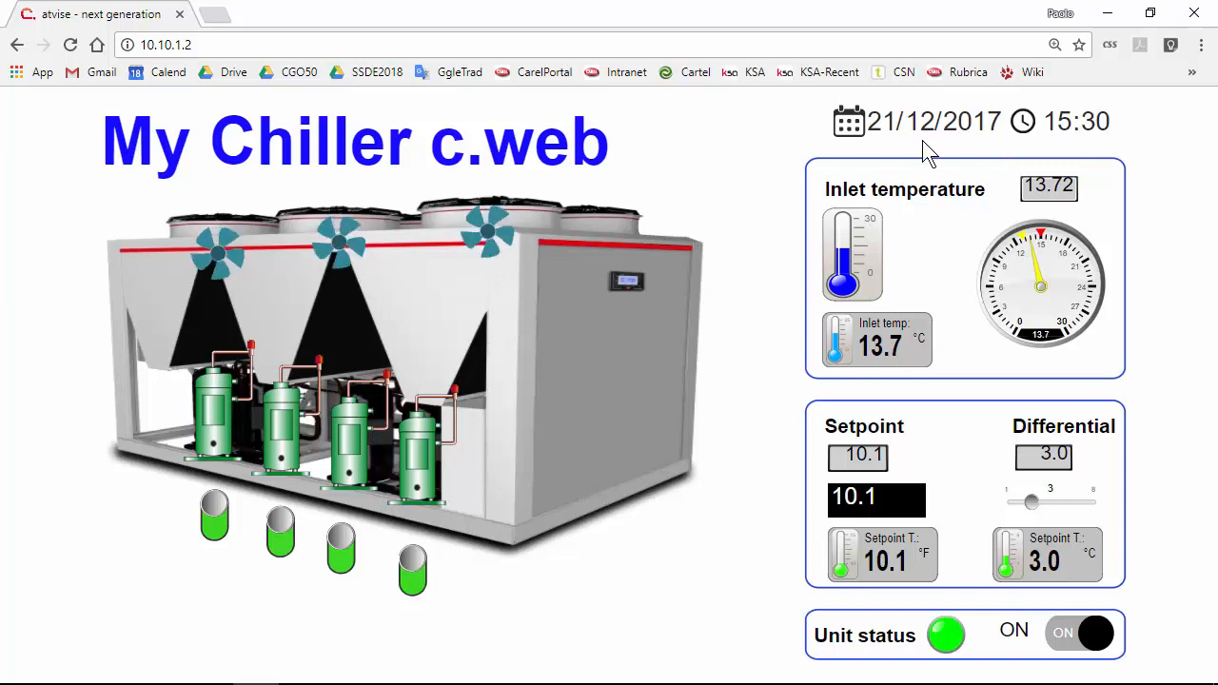
mouse_move(1083, 162)
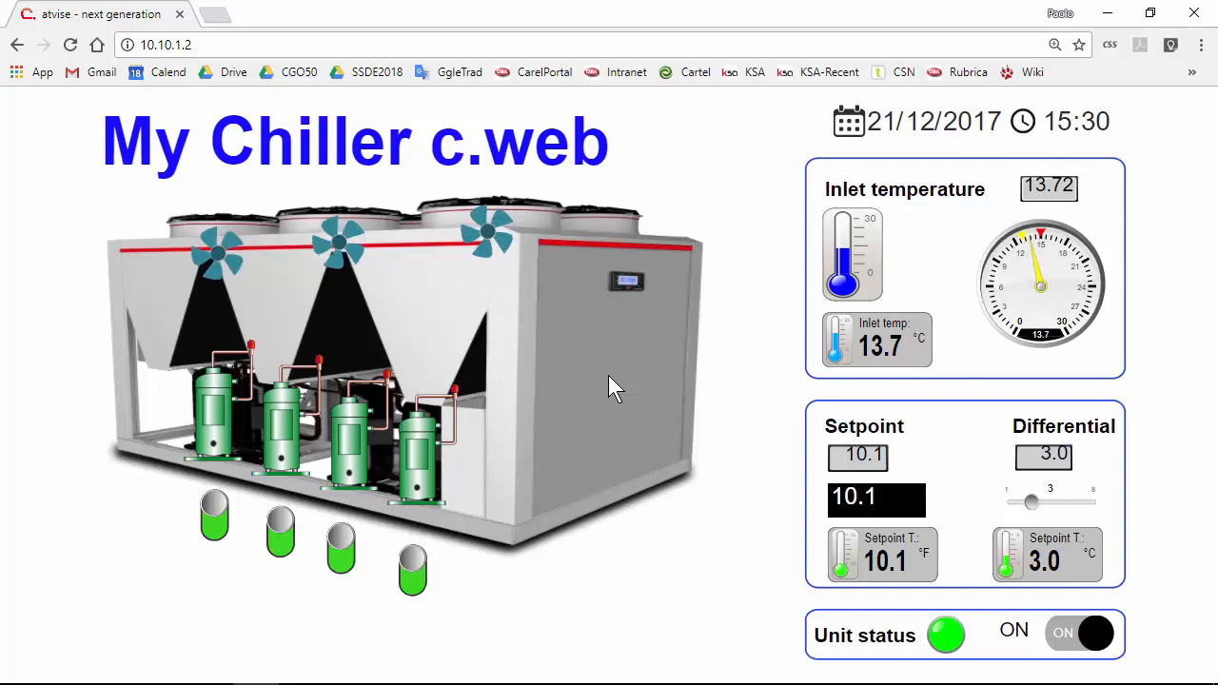
mouse_move(622, 419)
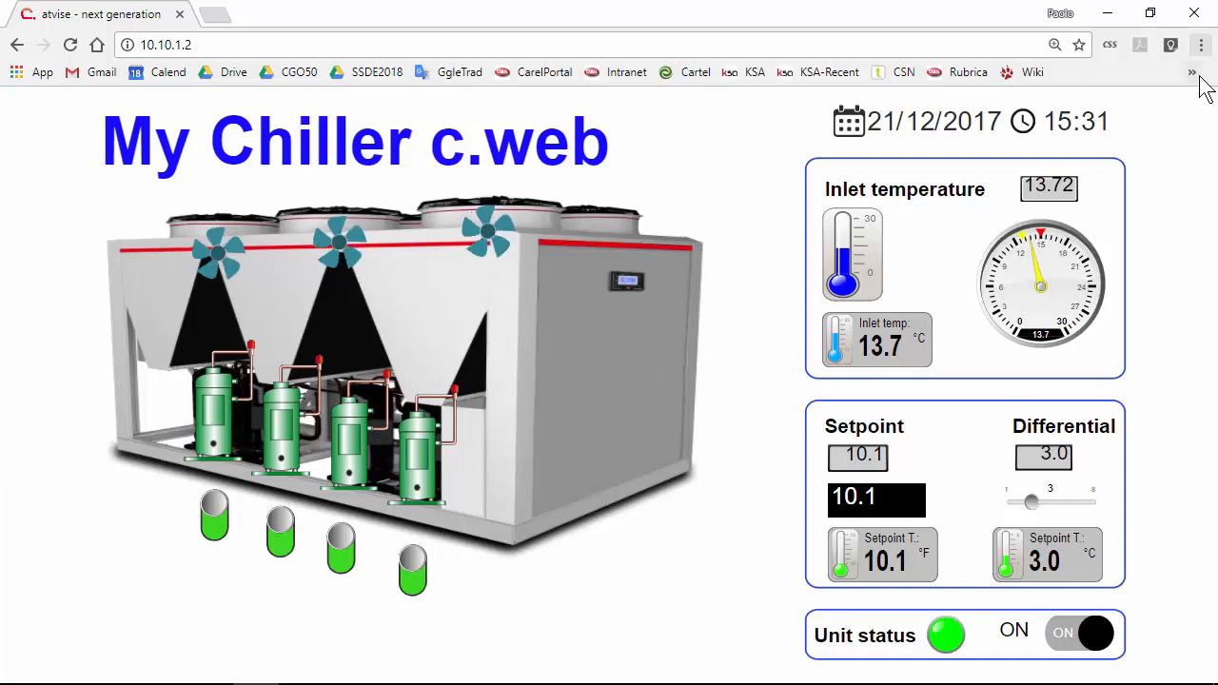
Step: Open Chrome's three-dot menu once the clock has advanced to 15:31
click(1201, 44)
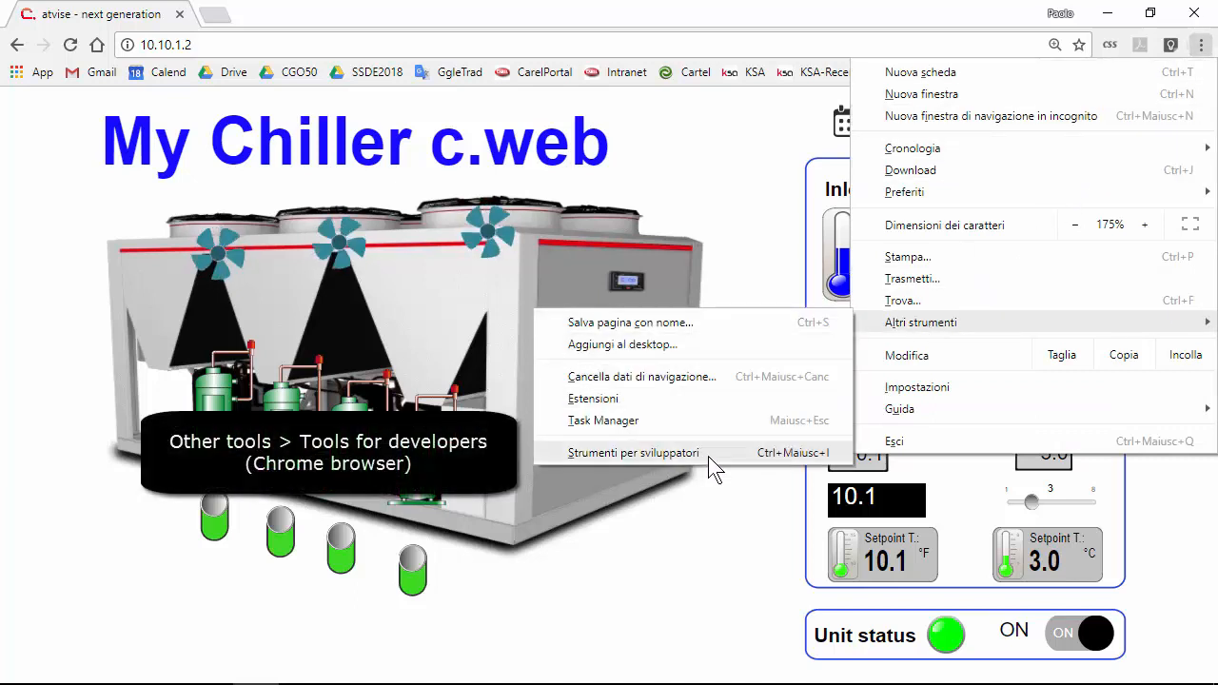
Step: Open Chrome's developer tools, check Elements, then scroll the Network log's repeating publish/read requests
click(633, 452)
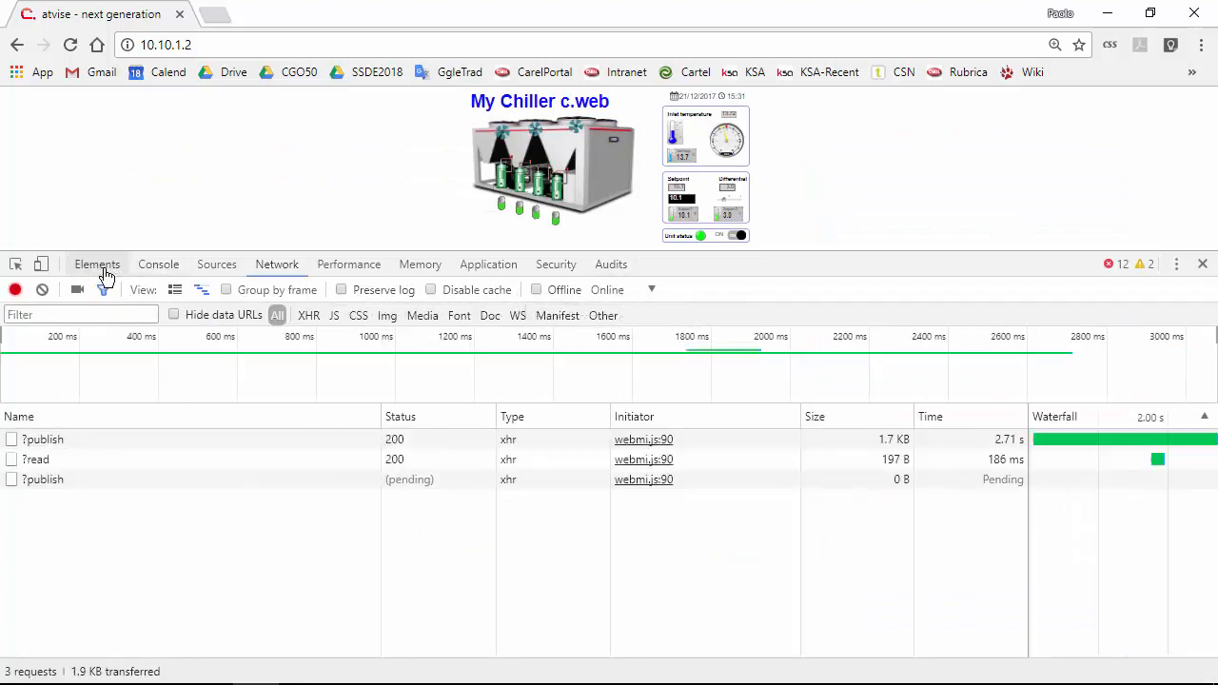
click(97, 264)
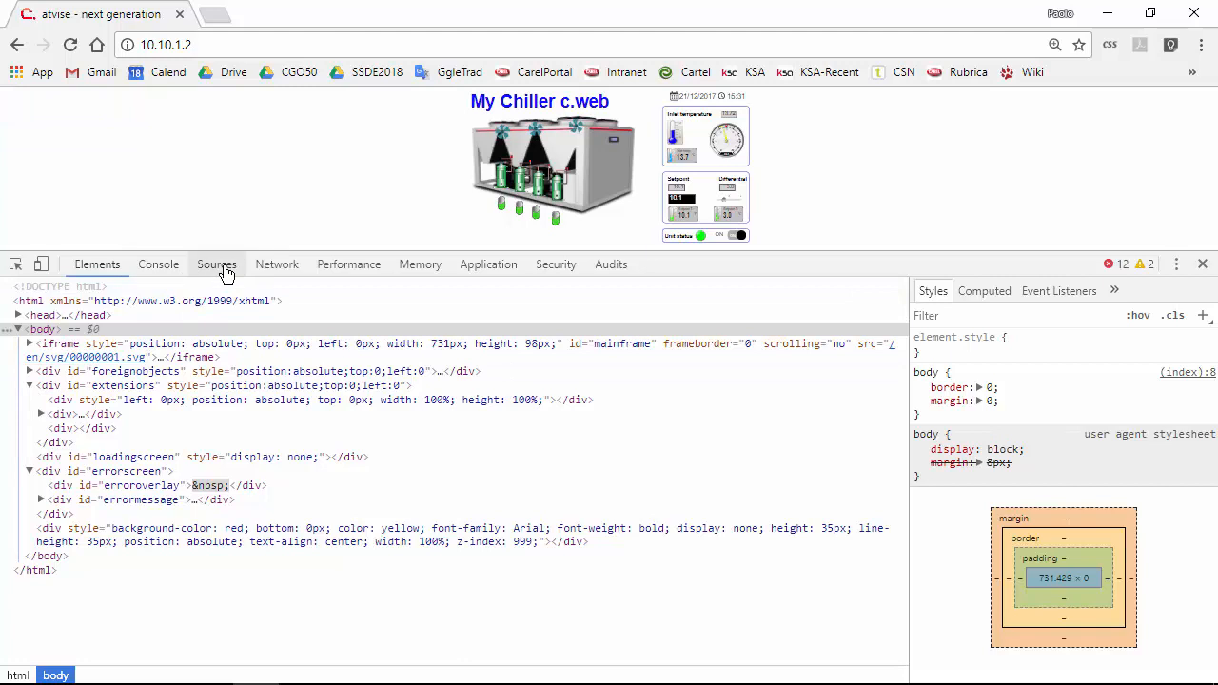
click(277, 265)
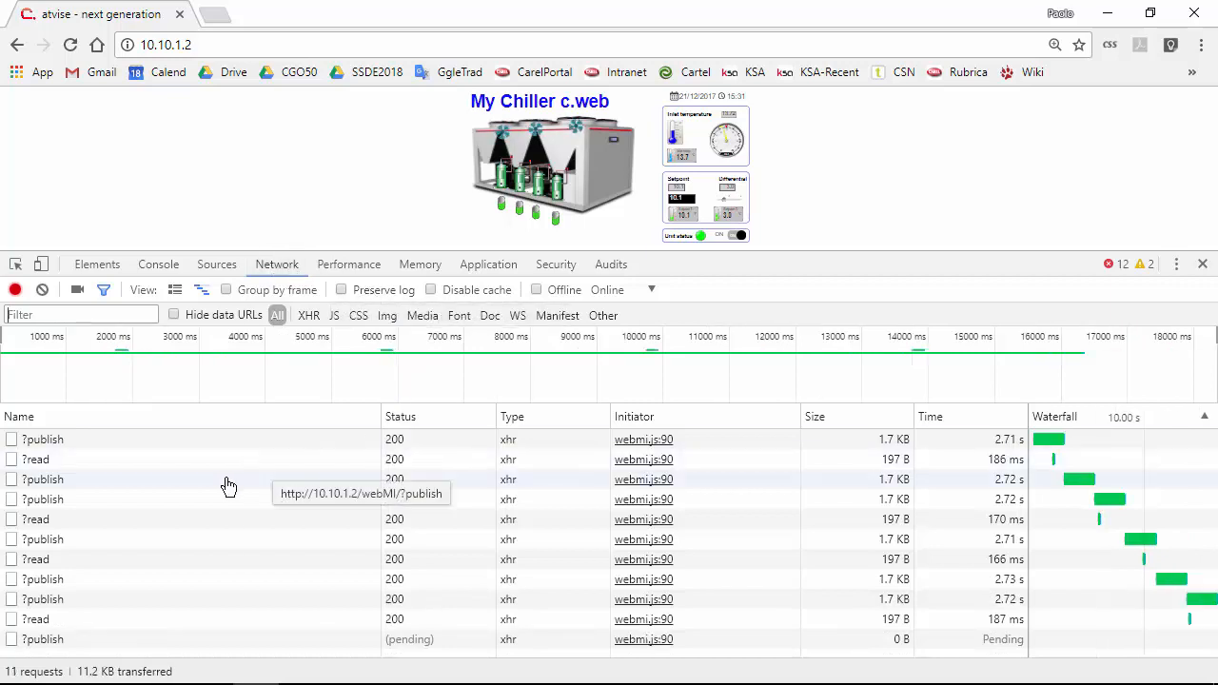
scroll(down, 3)
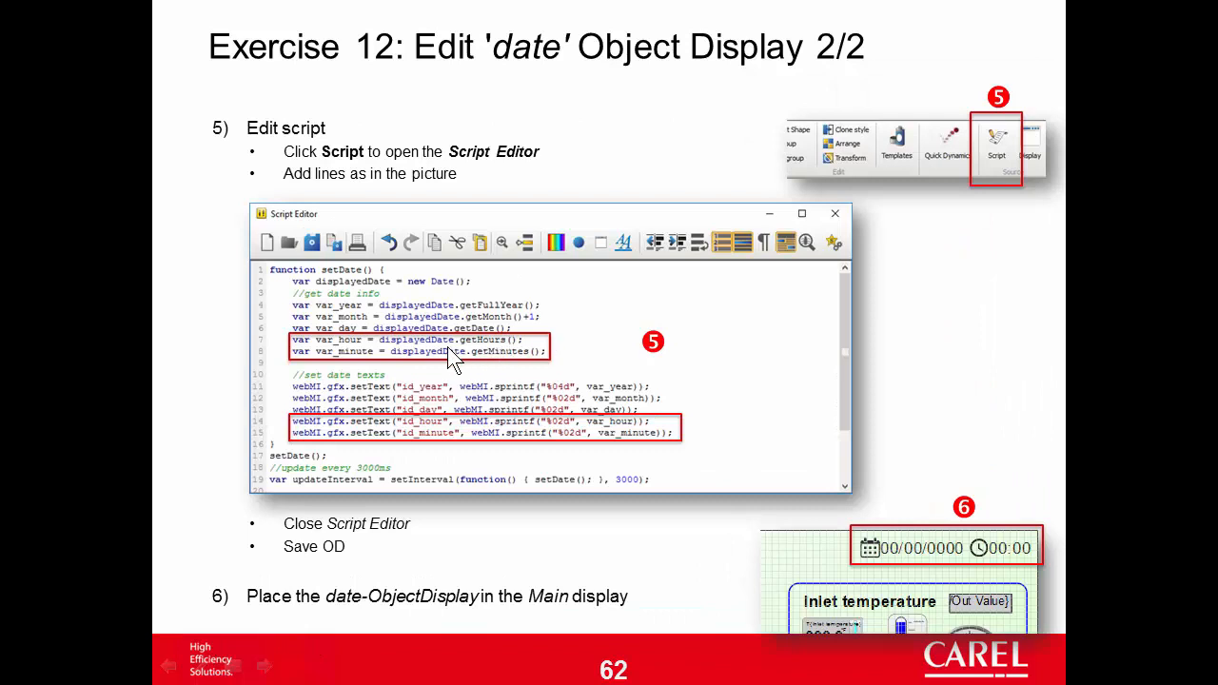
mouse_move(309, 438)
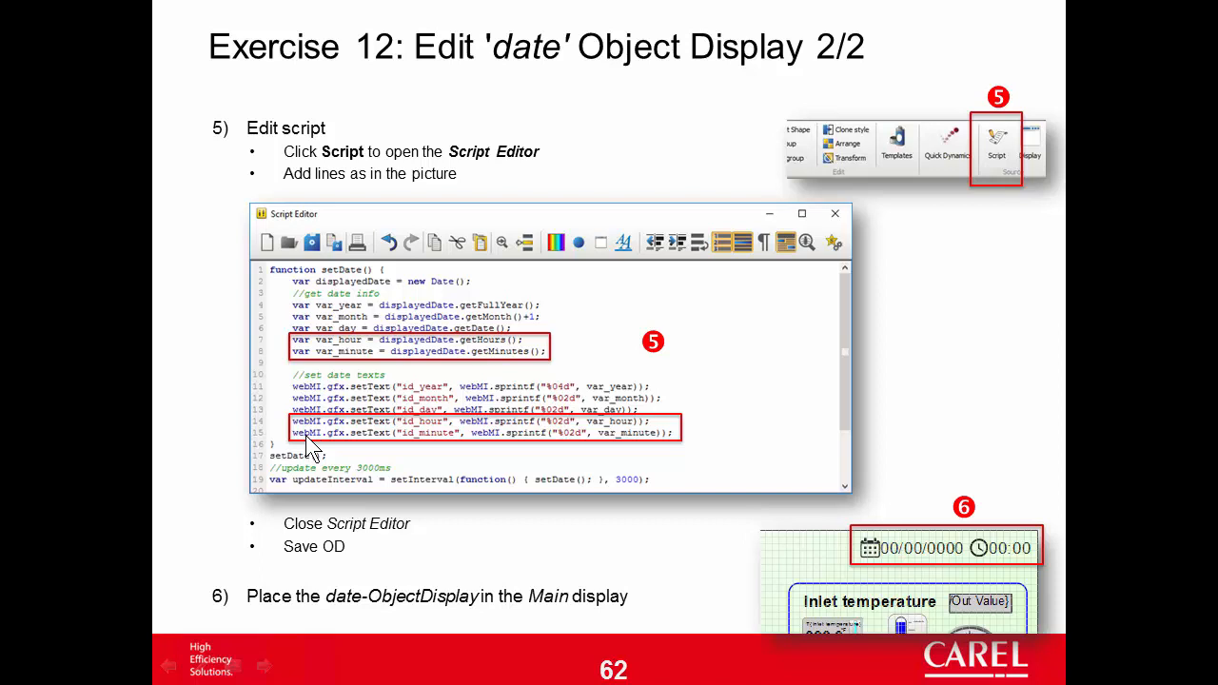
mouse_move(319, 447)
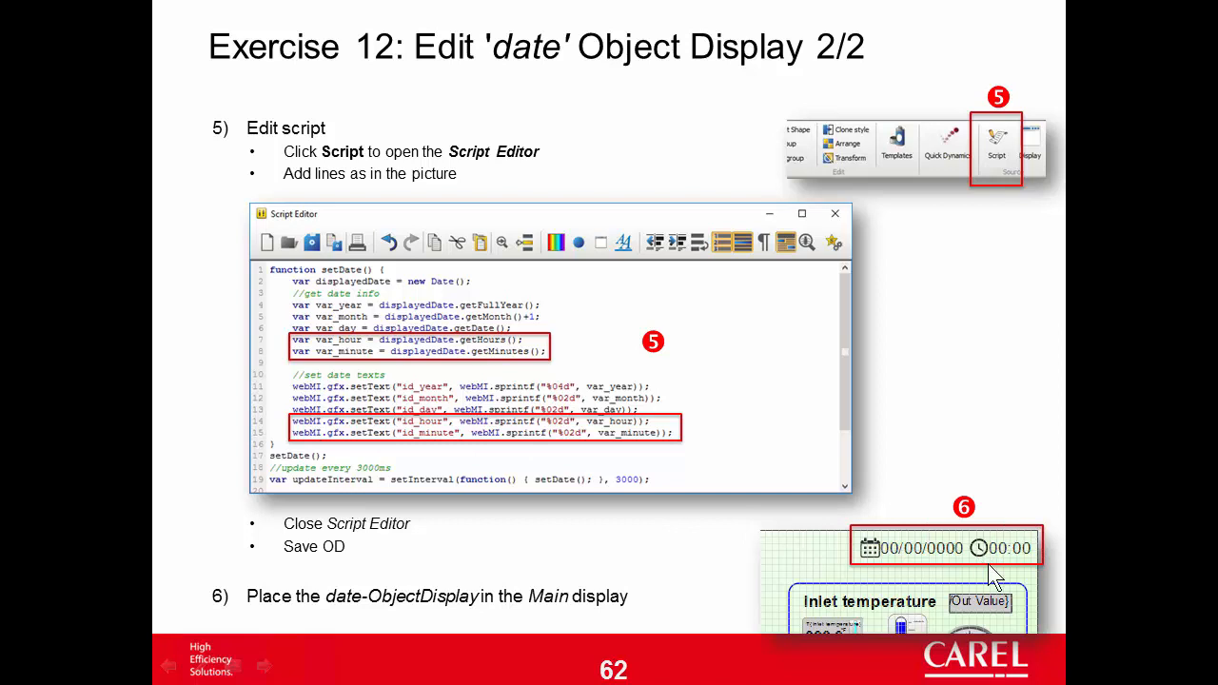
mouse_move(498, 521)
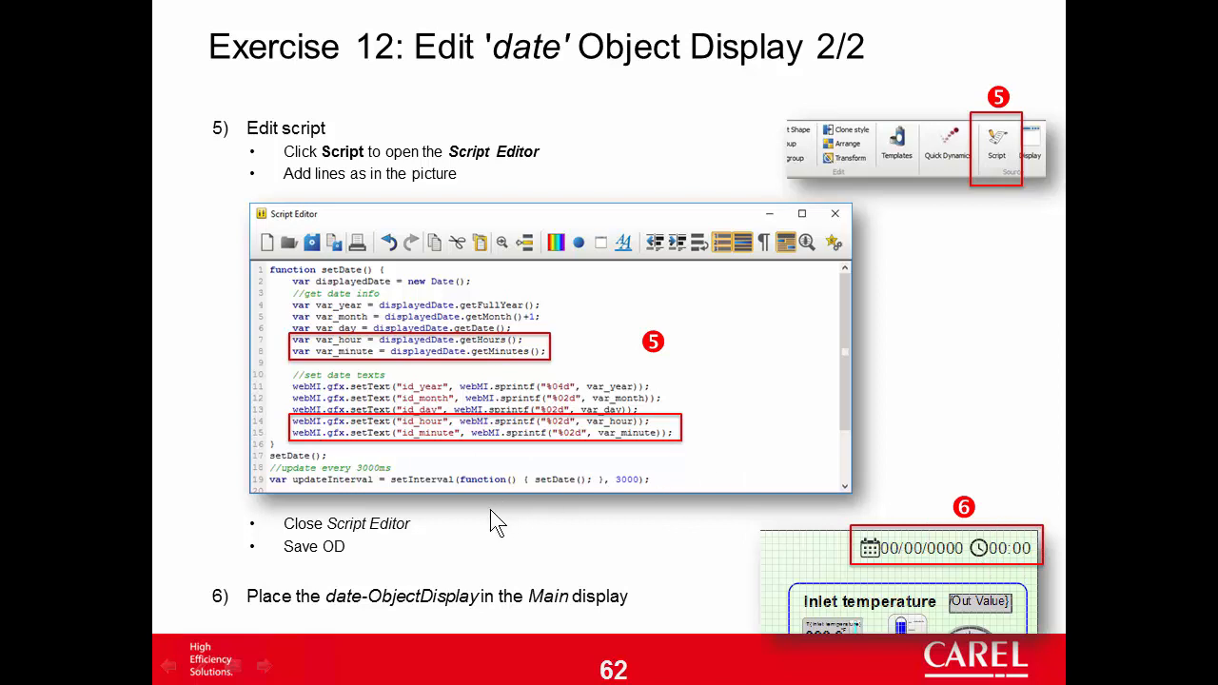
mouse_move(494, 208)
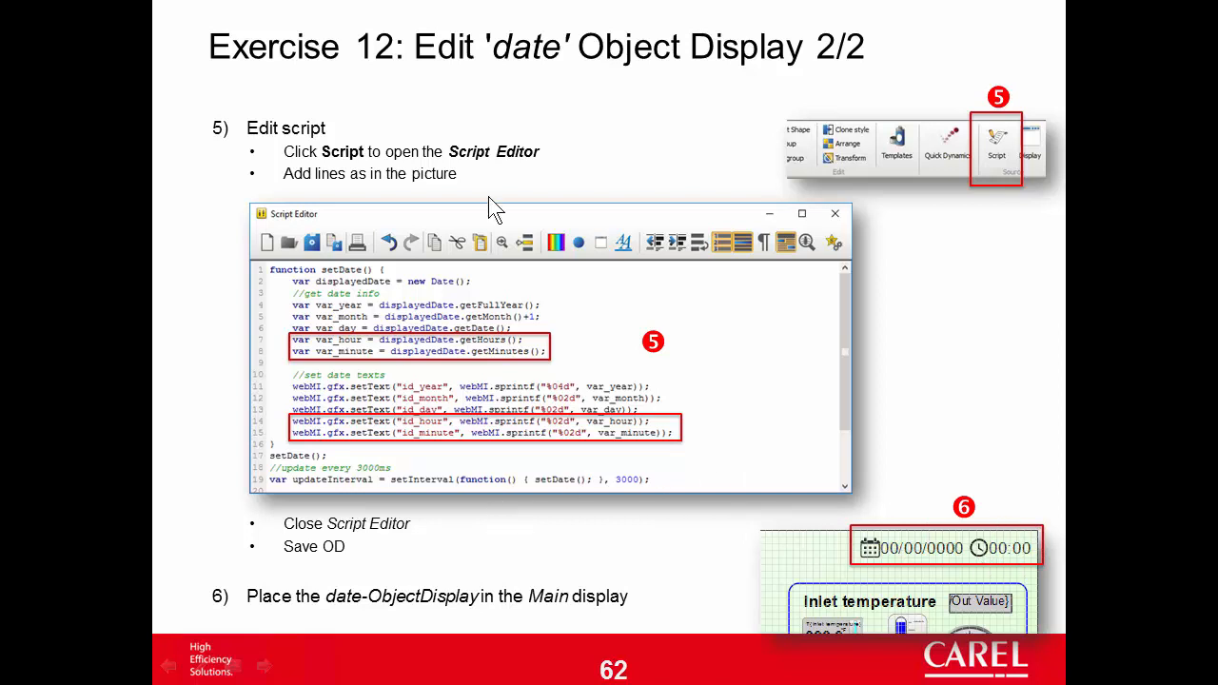